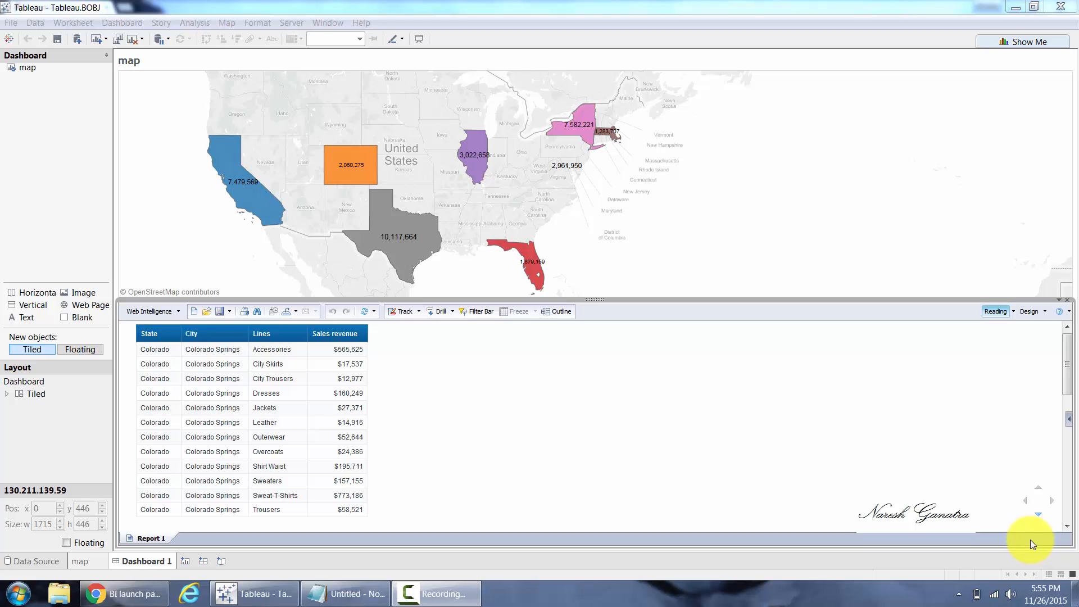
mouse_move(196, 222)
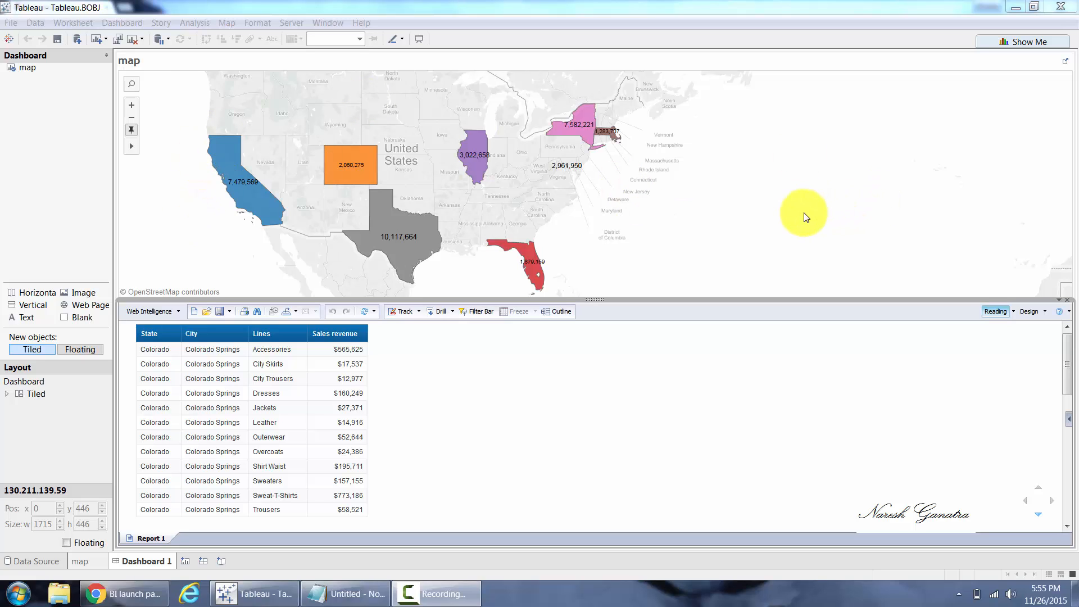
mouse_move(248, 186)
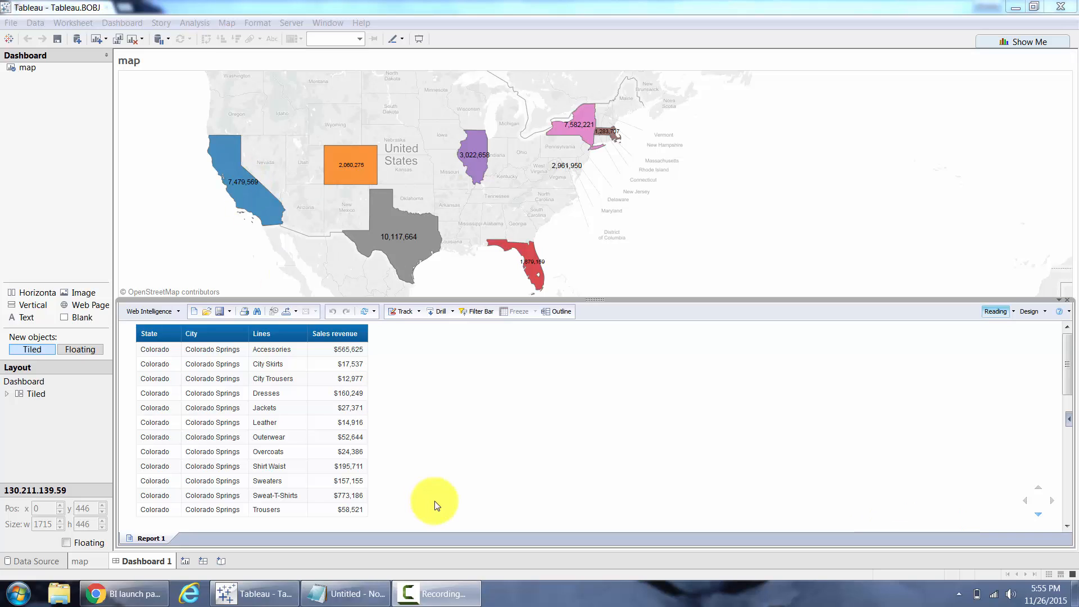
Step: Pick Colorado, then Texas, on the dashboard map, then bring up the BI launch pad documents
click(350, 165)
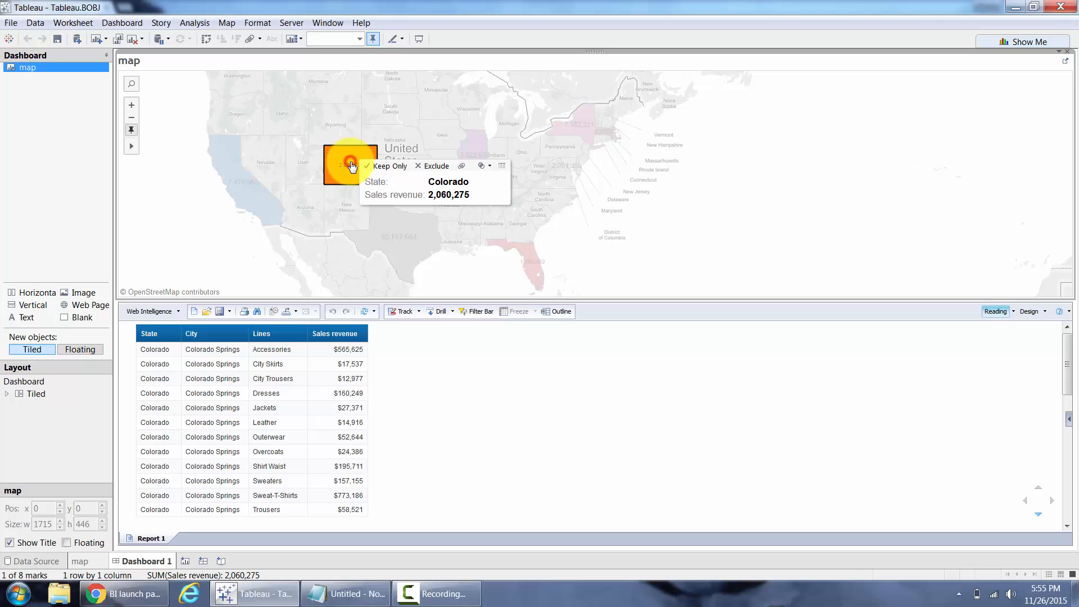
mouse_move(403, 246)
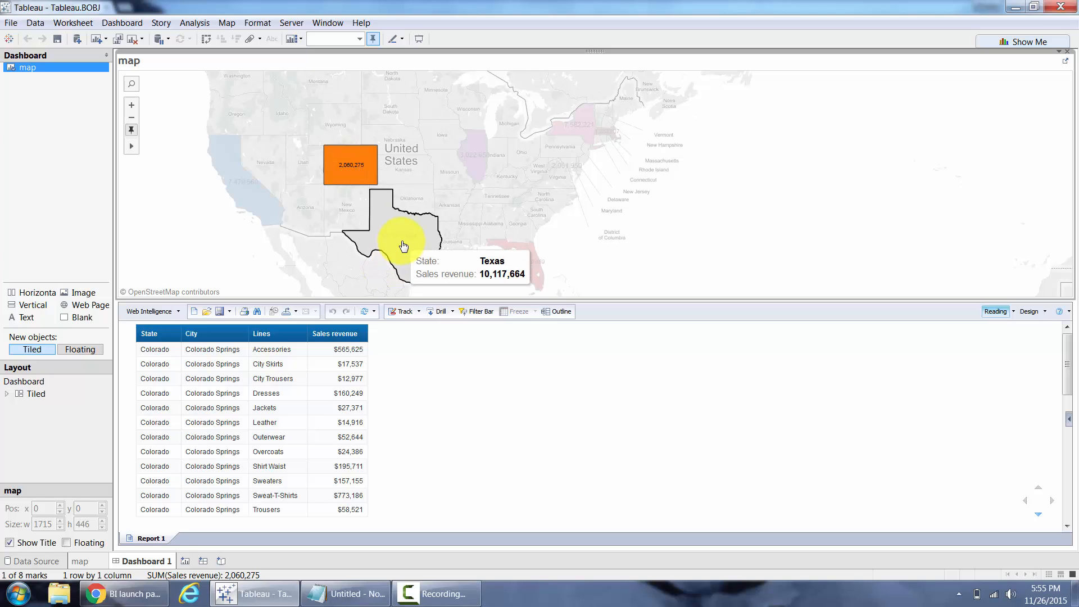
click(404, 245)
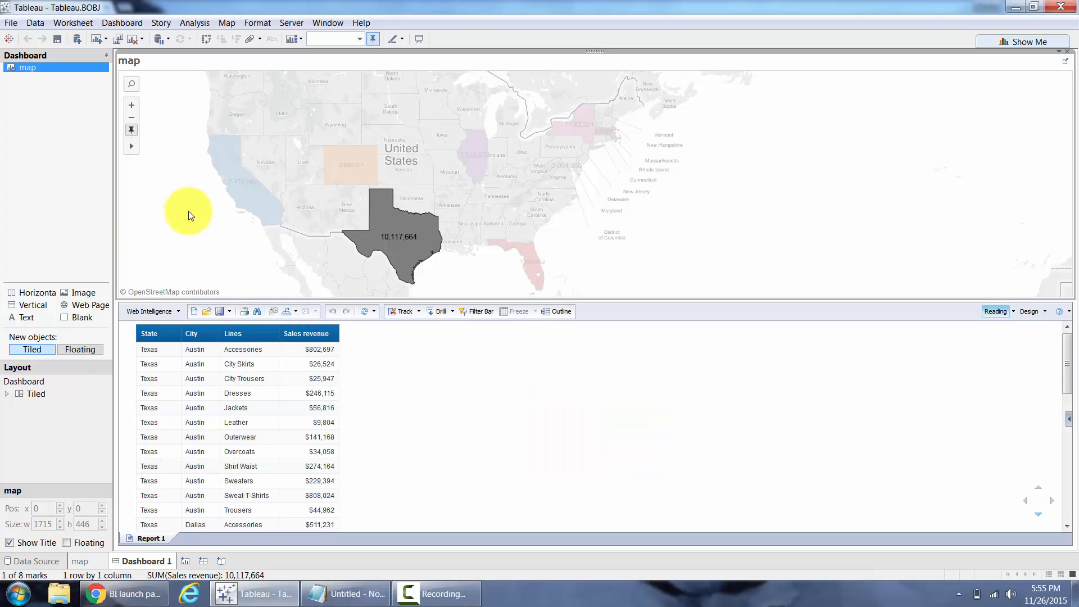
click(231, 186)
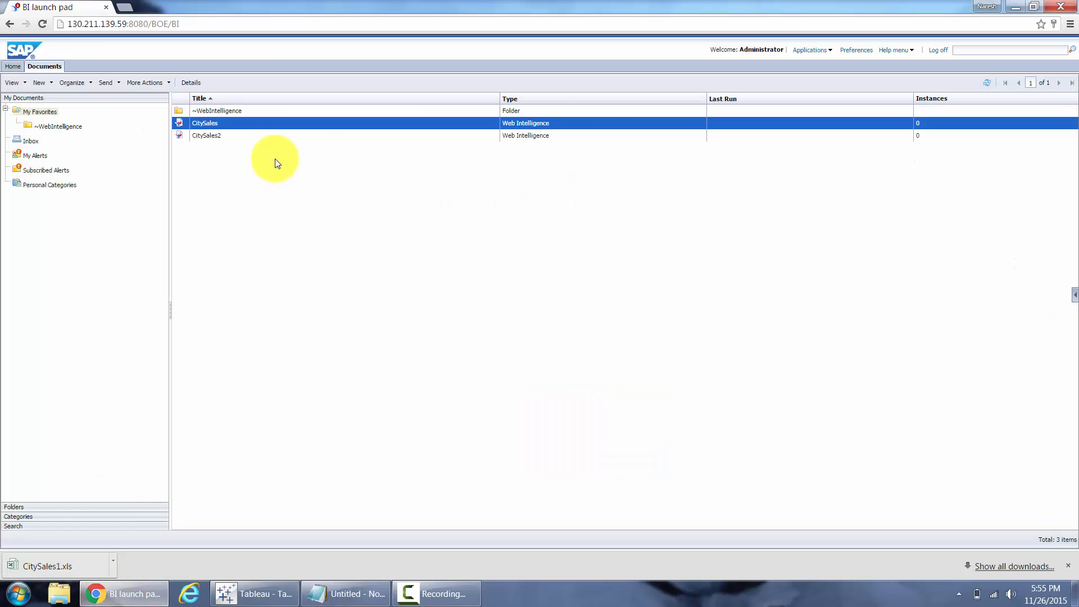
Step: Dismiss the CitySales context menu and launch a blank Web Intelligence application
right_click(204, 123)
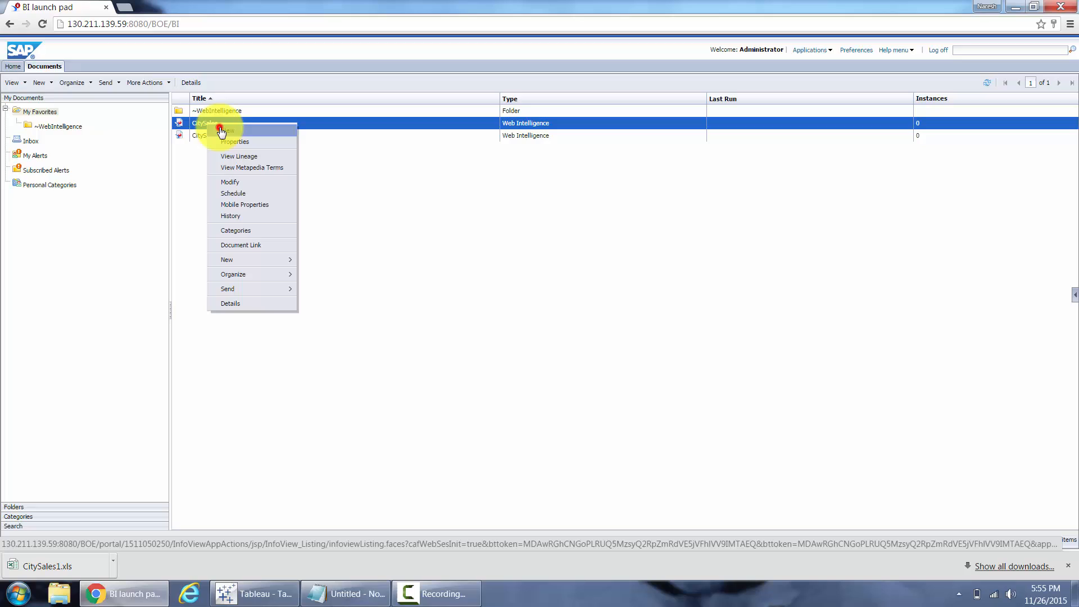
click(227, 131)
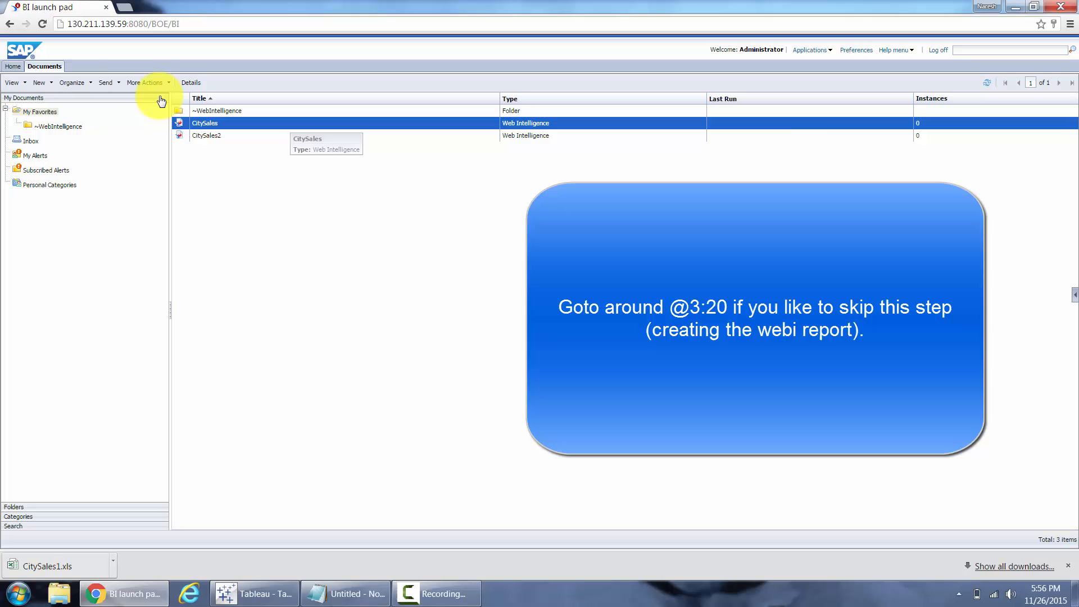
click(811, 49)
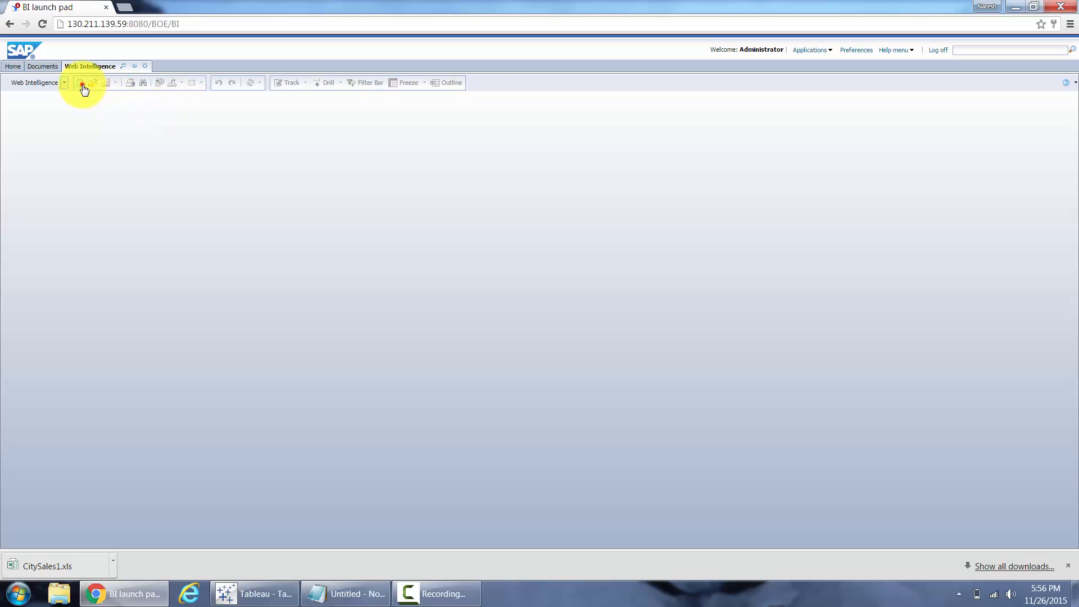
Step: Start a new Web Intelligence document based on the eFashion universe
click(81, 82)
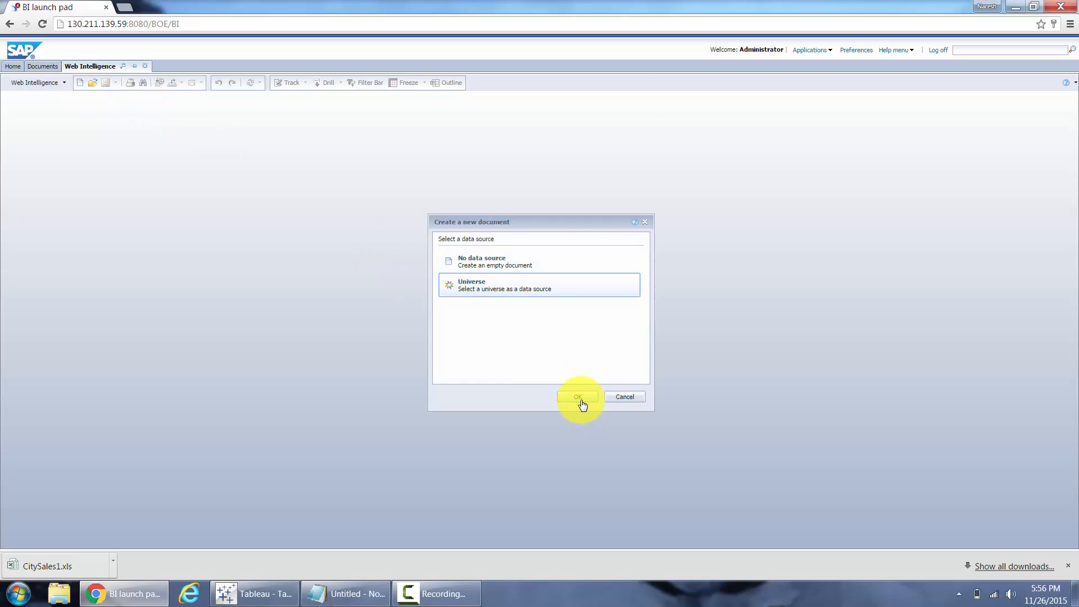
click(578, 397)
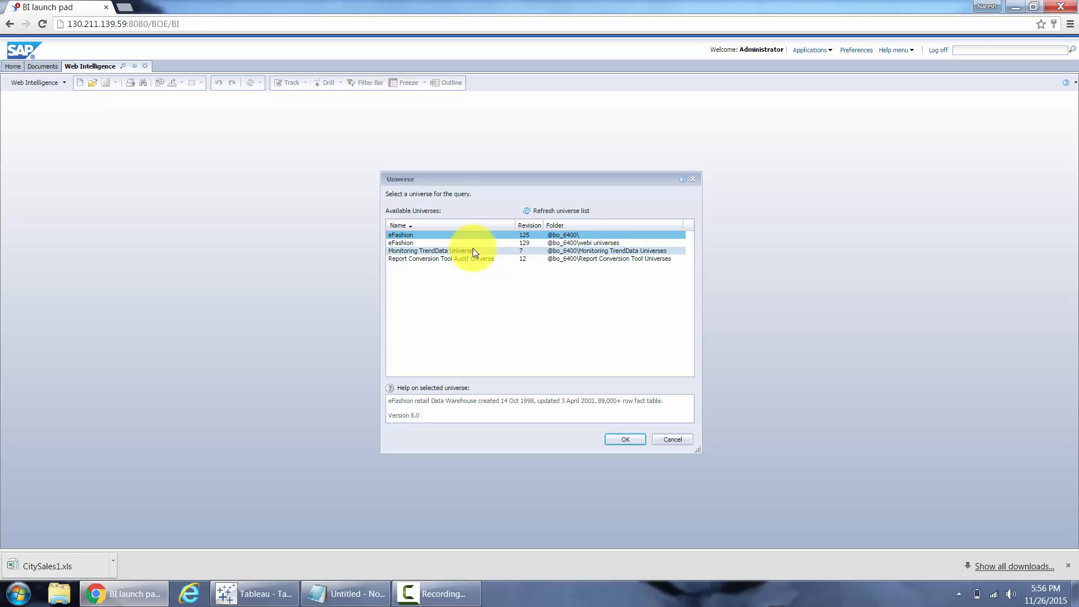
click(624, 439)
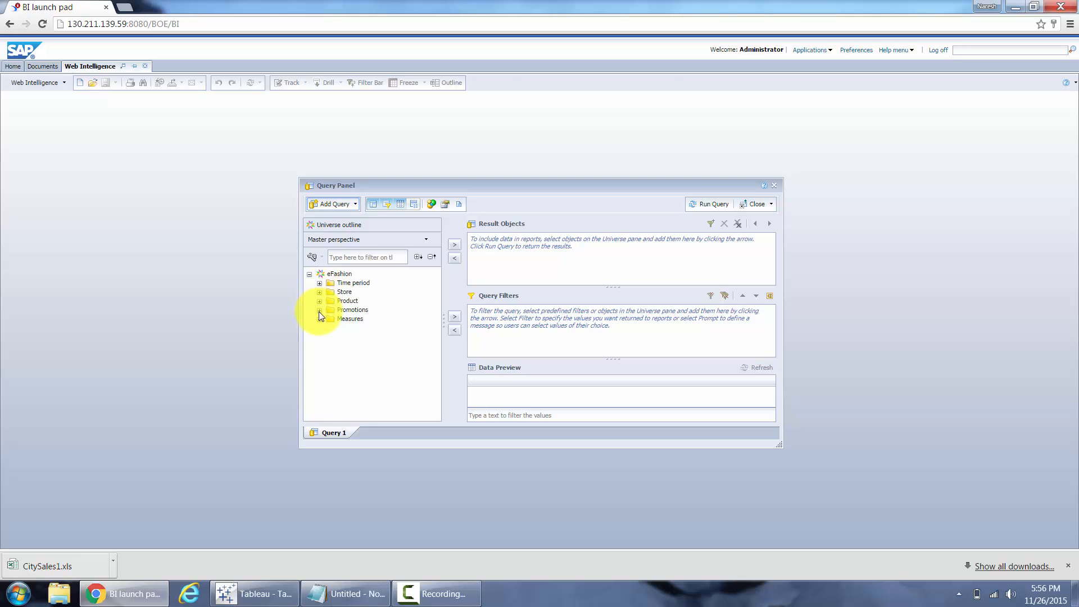
Step: Add State, City, Lines and Sales revenue, and set the State filter to Prompt
click(320, 291)
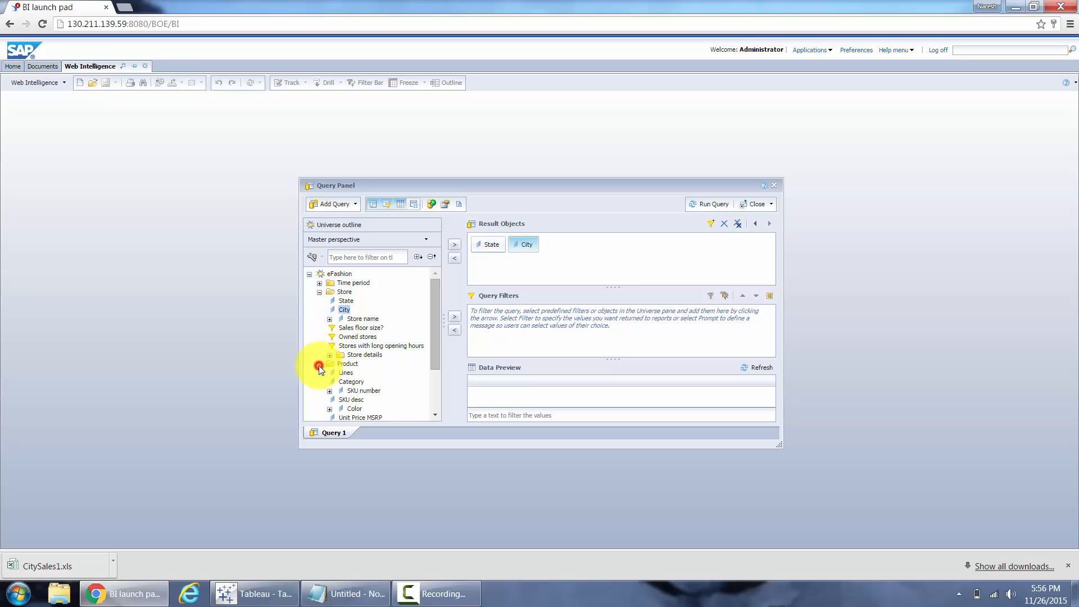
double_click(346, 372)
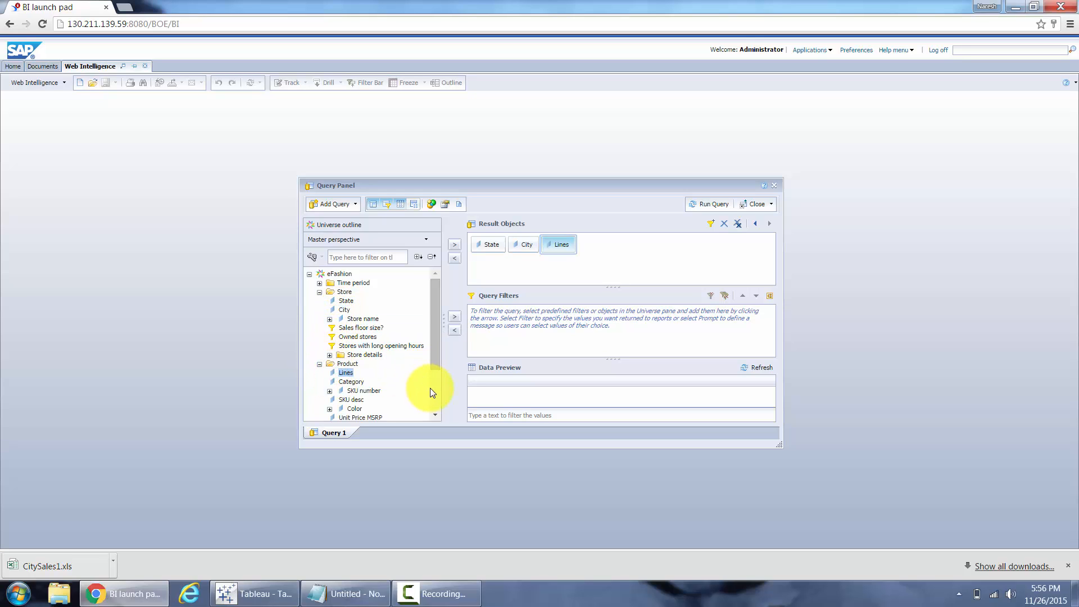
scroll(down, 3)
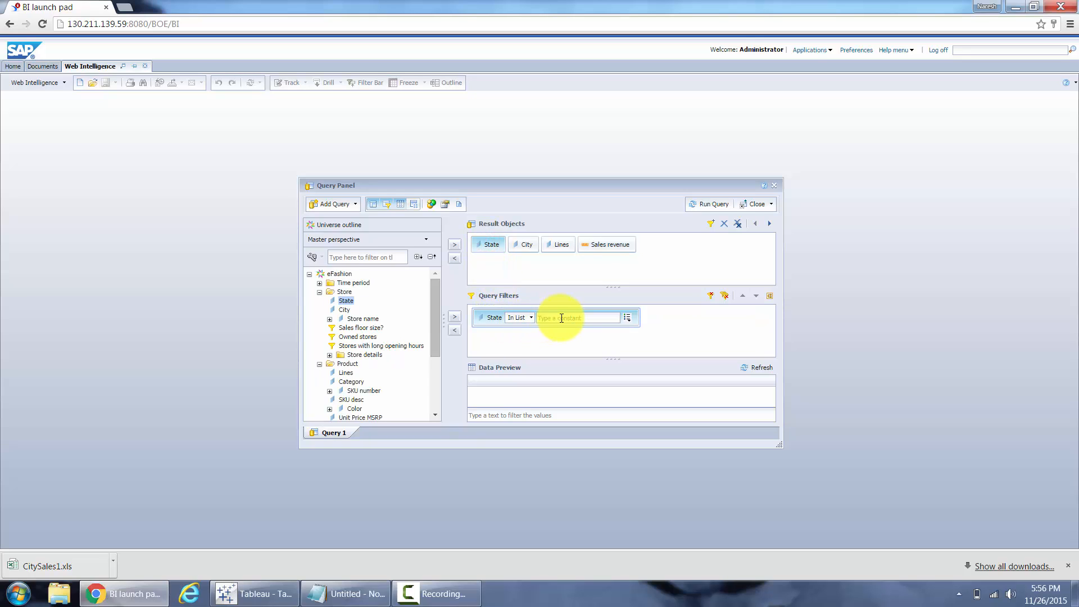
click(626, 317)
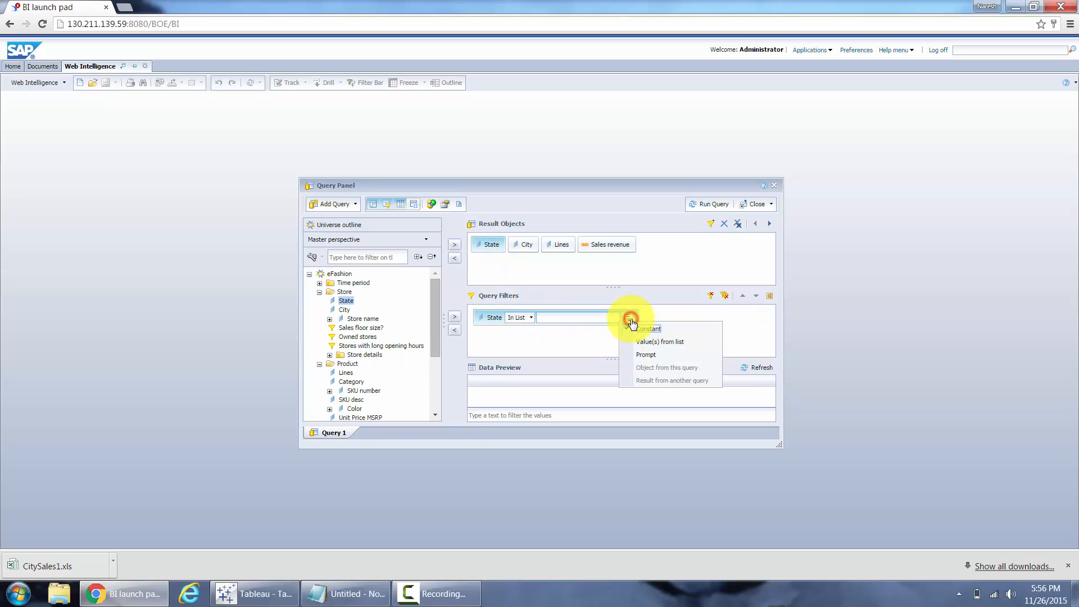
click(647, 329)
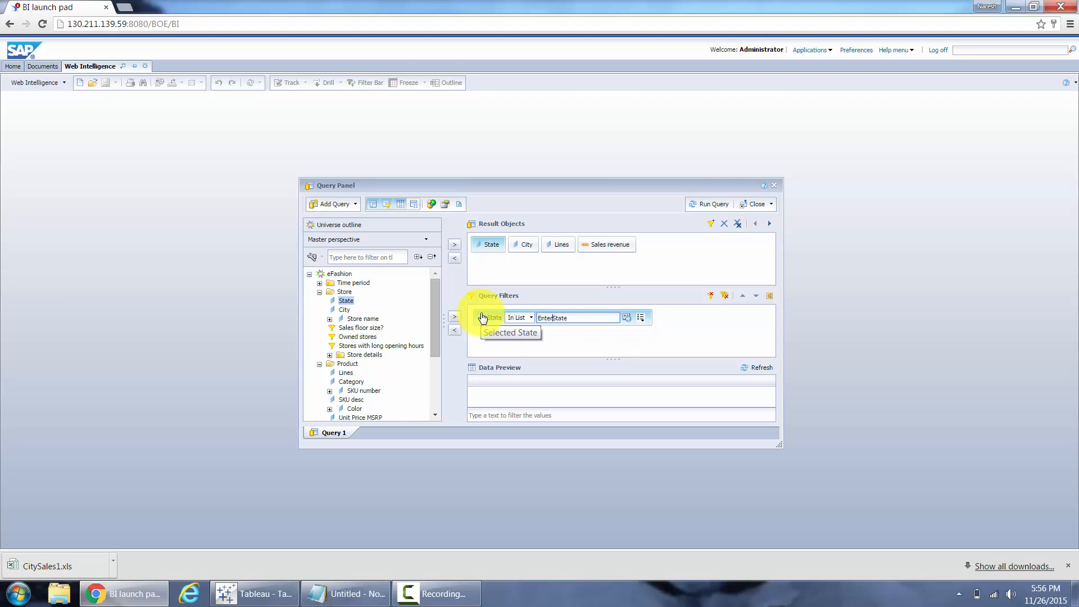
Step: Mark the EnterState prompt as optional in Prompt Properties
click(627, 317)
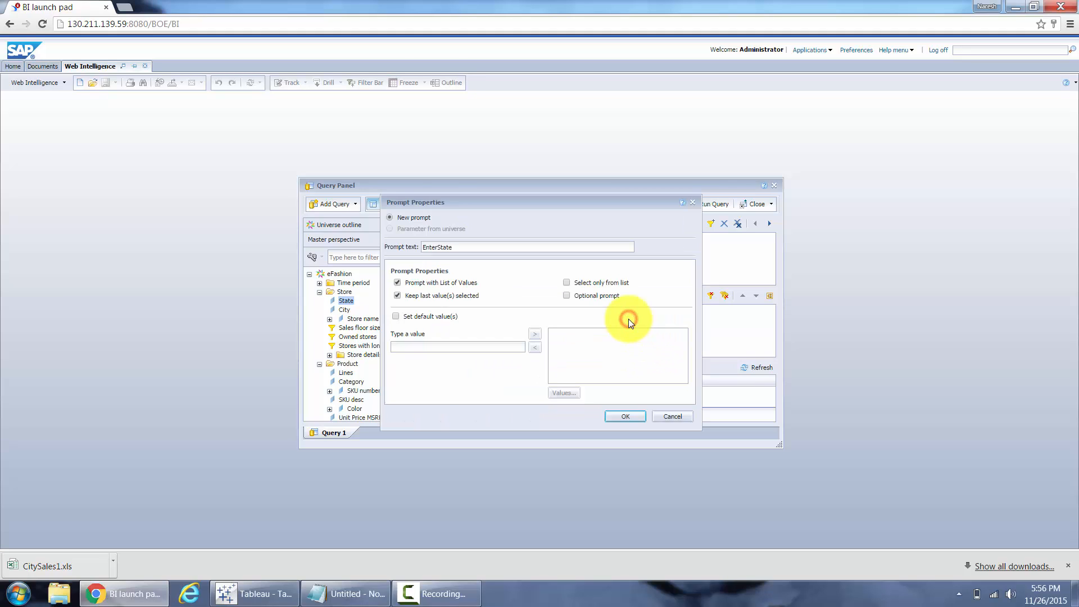
click(566, 295)
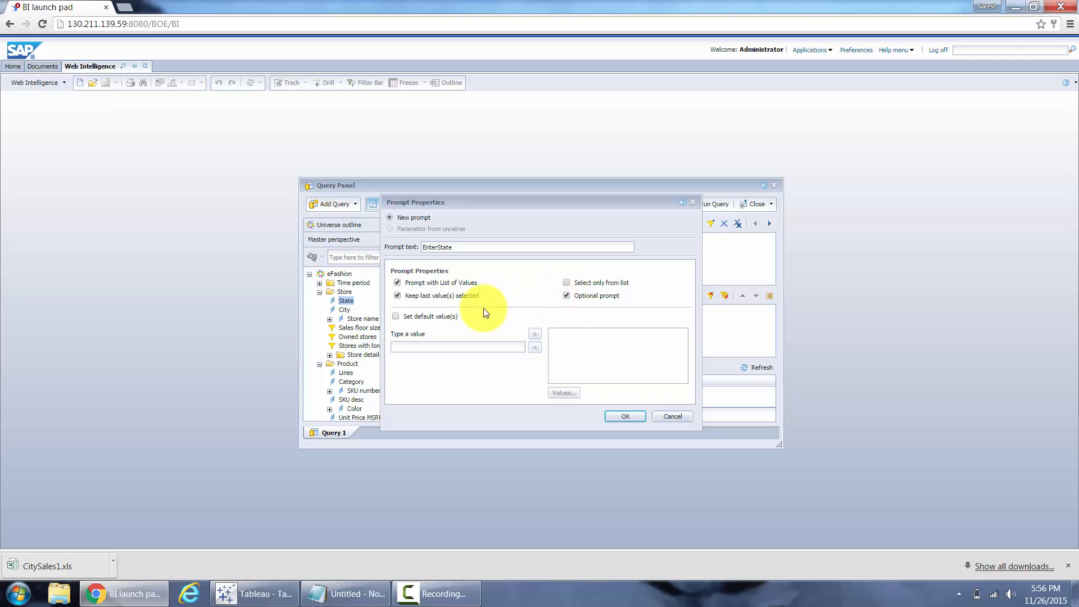
click(625, 416)
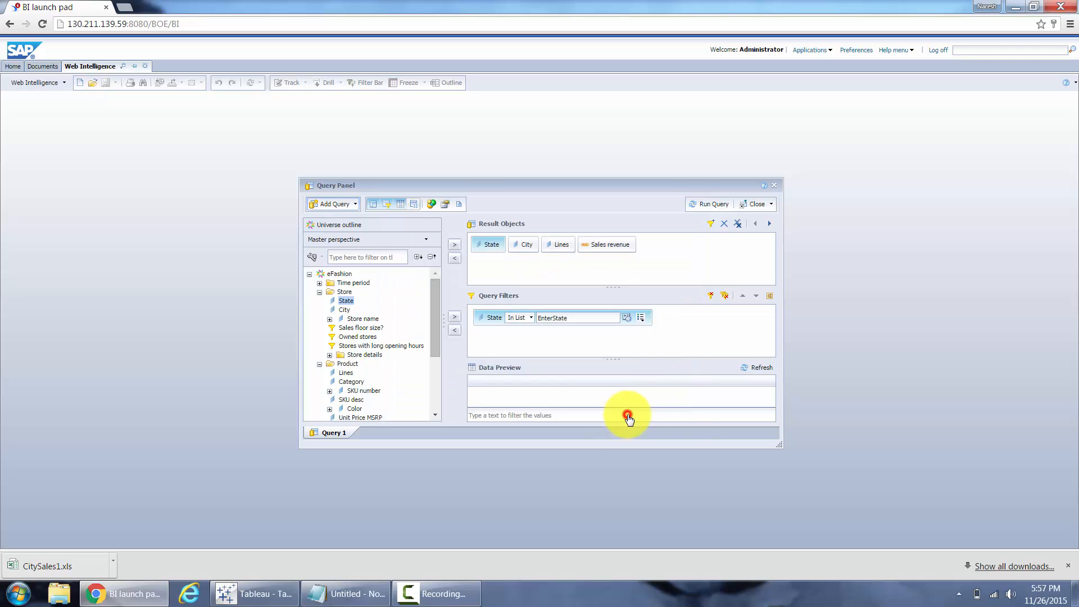
Step: Run the query and accept the prompt to load the State, City, Lines, Sales revenue table
click(713, 204)
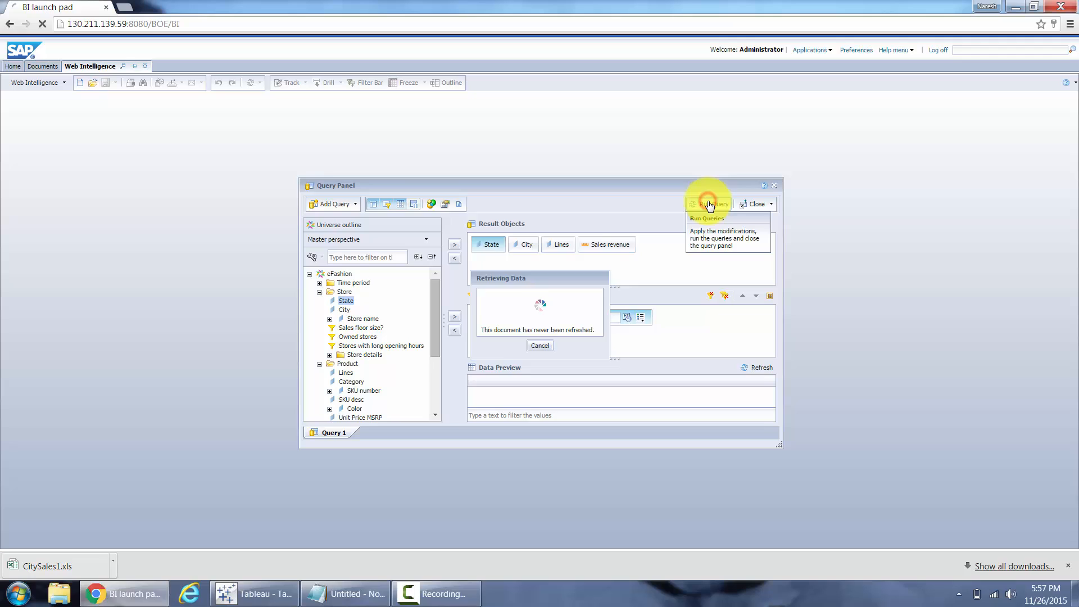
click(707, 203)
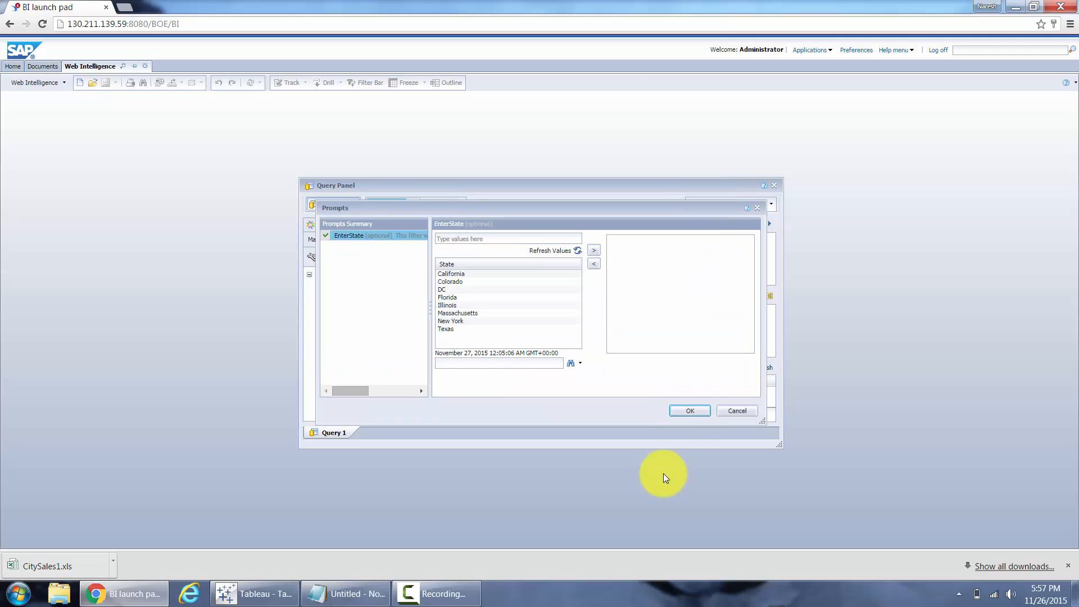
click(689, 411)
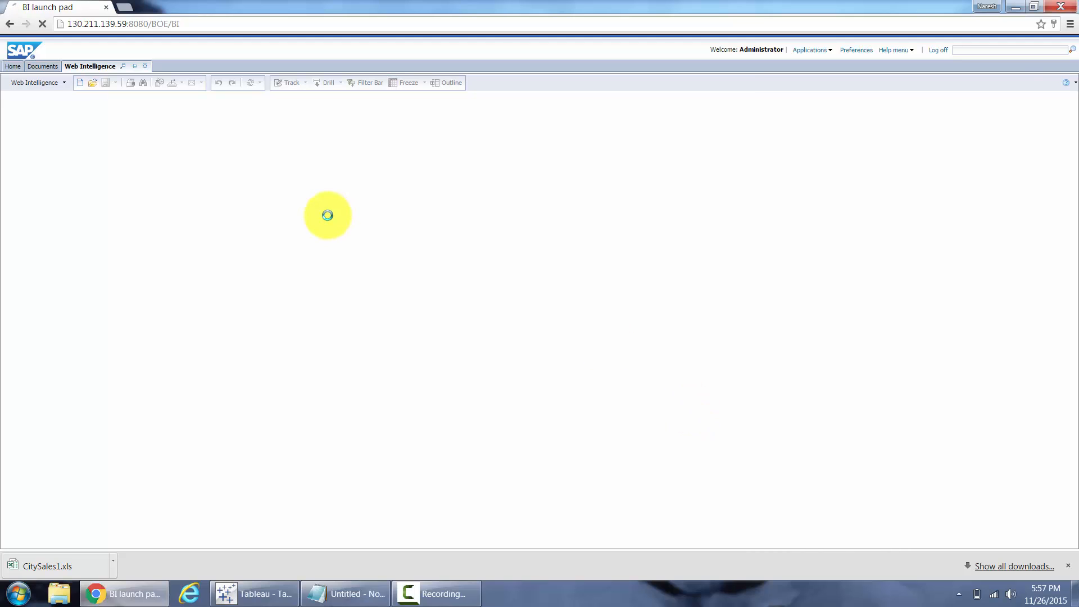
right_click(285, 190)
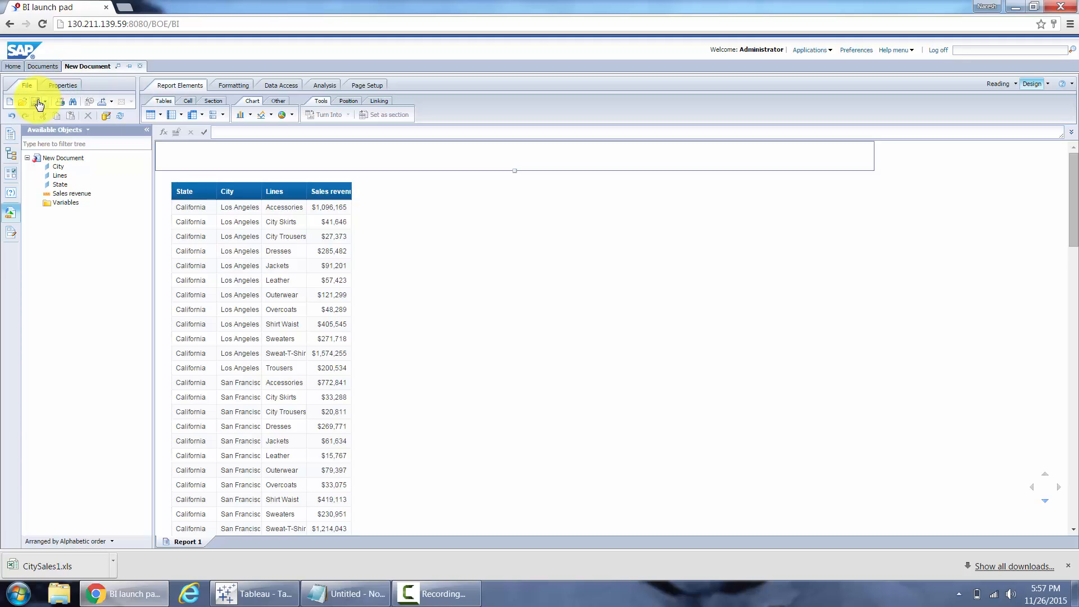
Step: Save the new report as SalesReport
click(37, 101)
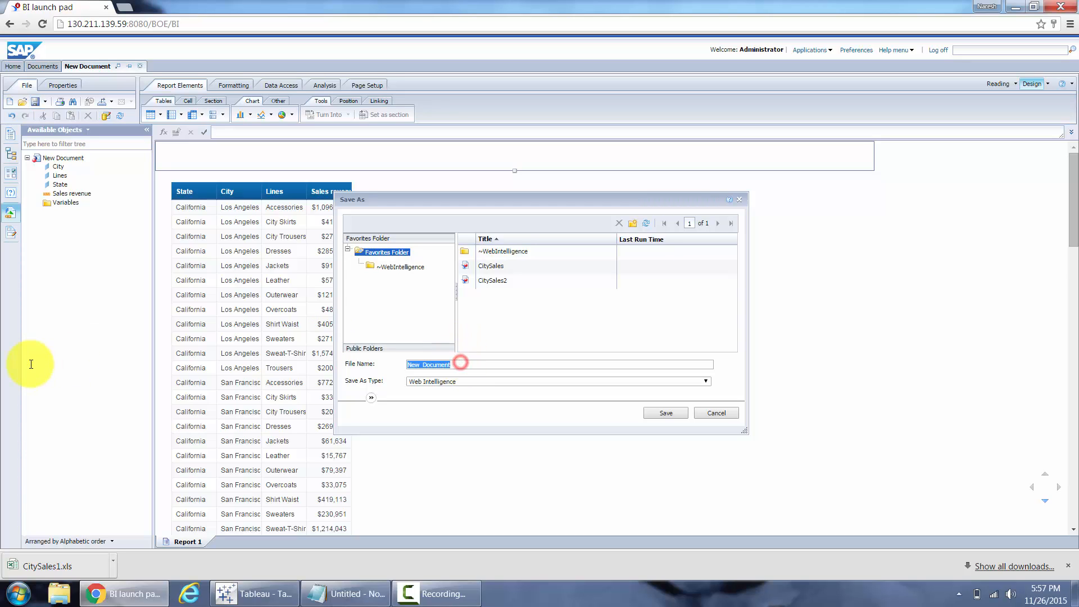
text(SalesRepo)
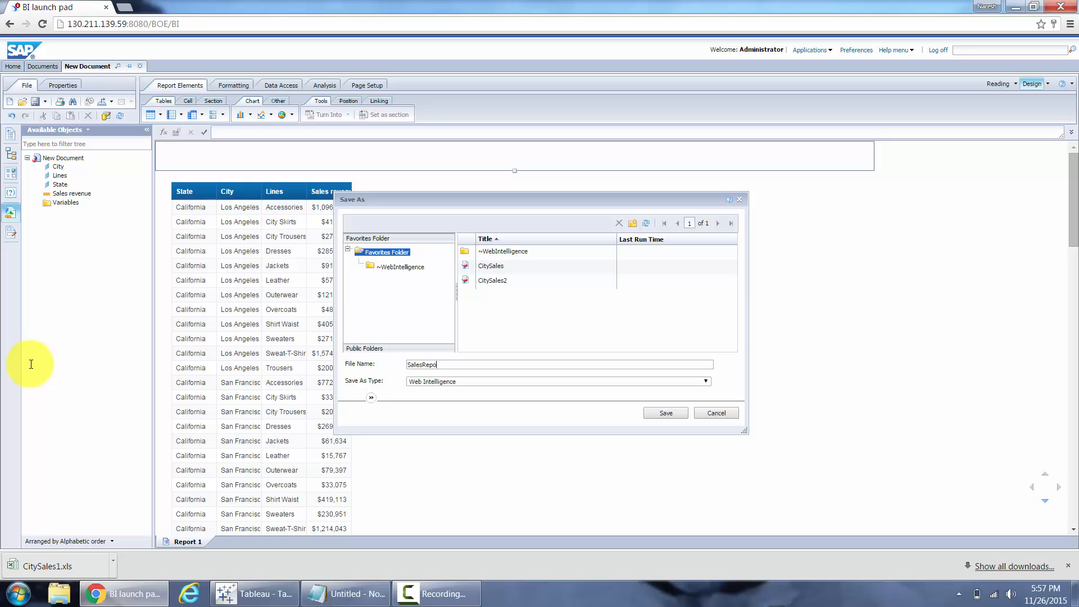
click(663, 412)
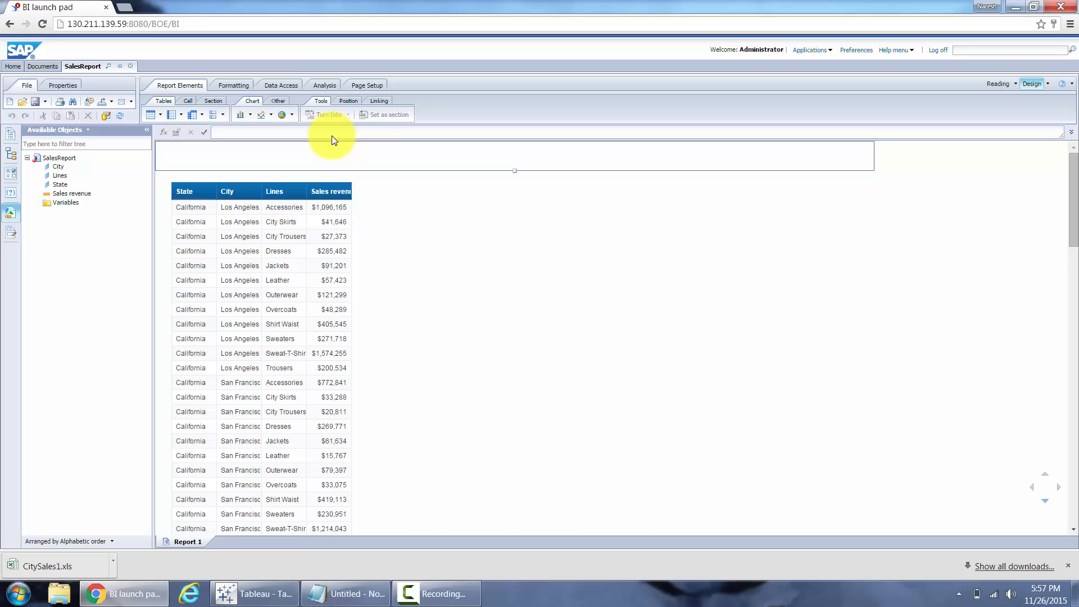
Step: Reopen the query with its EnterState filter from Data Access, then close the Query Panel
click(281, 85)
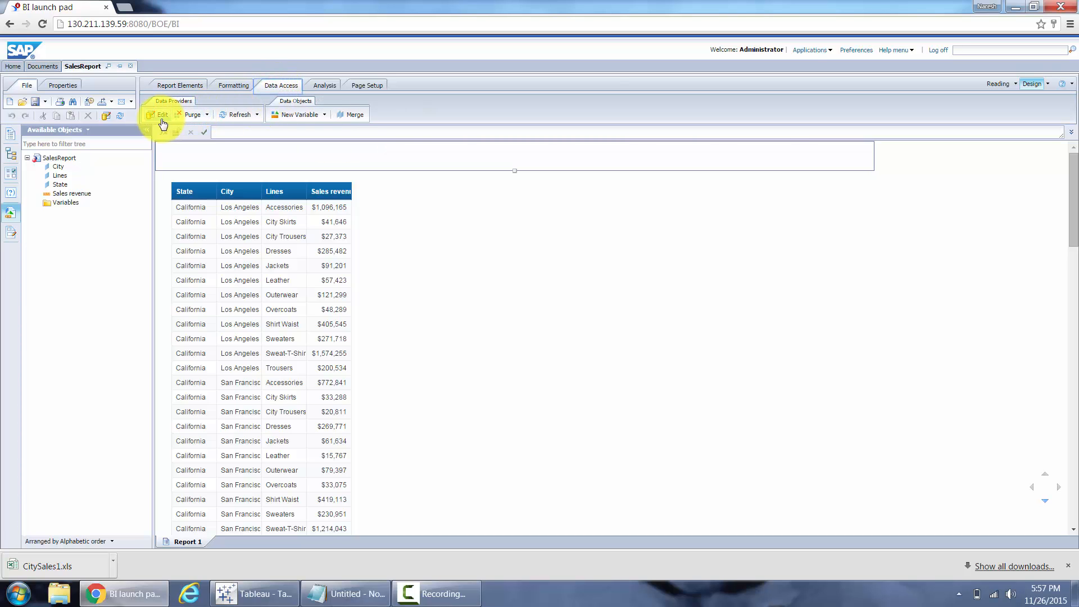
click(162, 114)
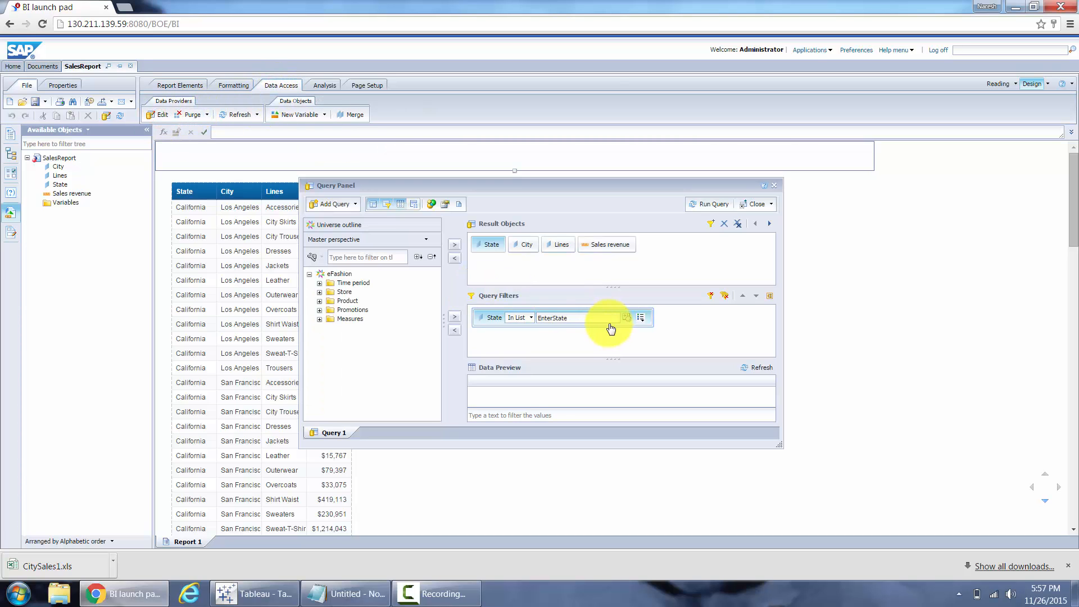
click(579, 317)
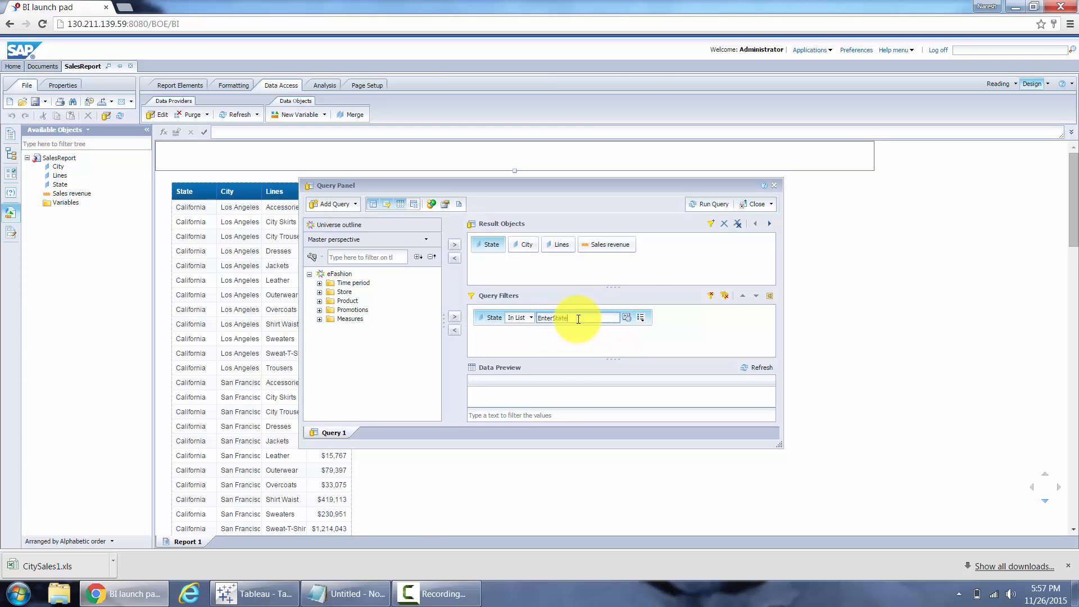
click(714, 204)
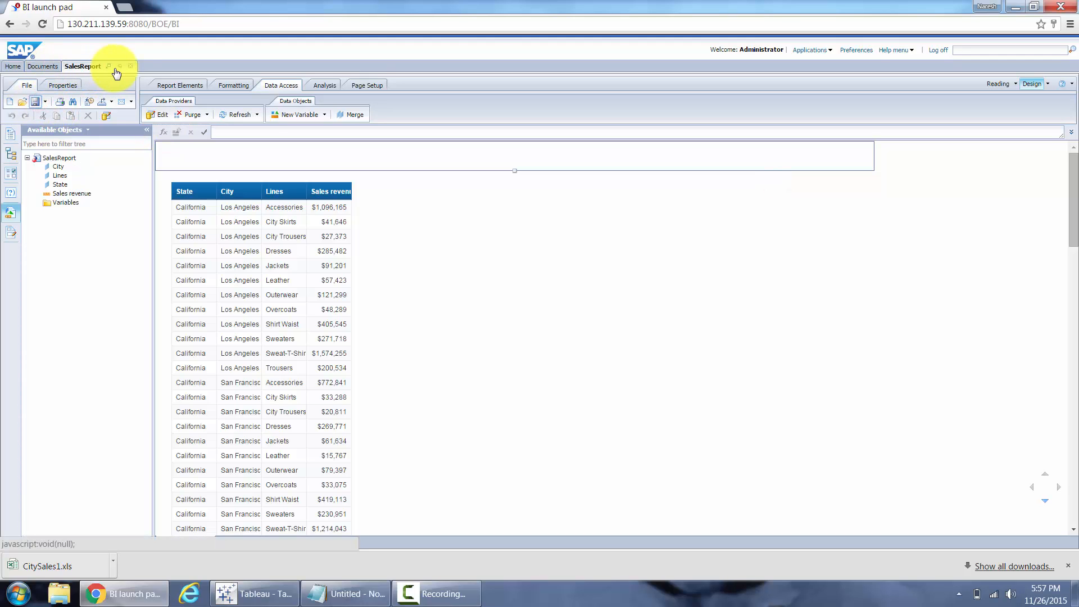
Step: Close SalesReport, show its Document Link from My Favorites, and copy the link
click(129, 66)
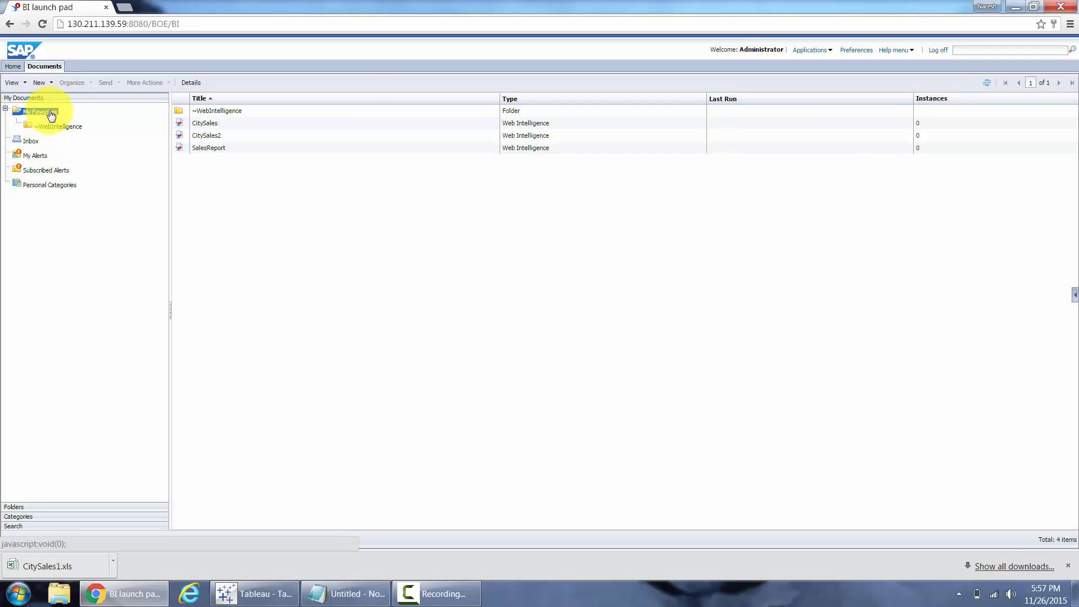
click(208, 147)
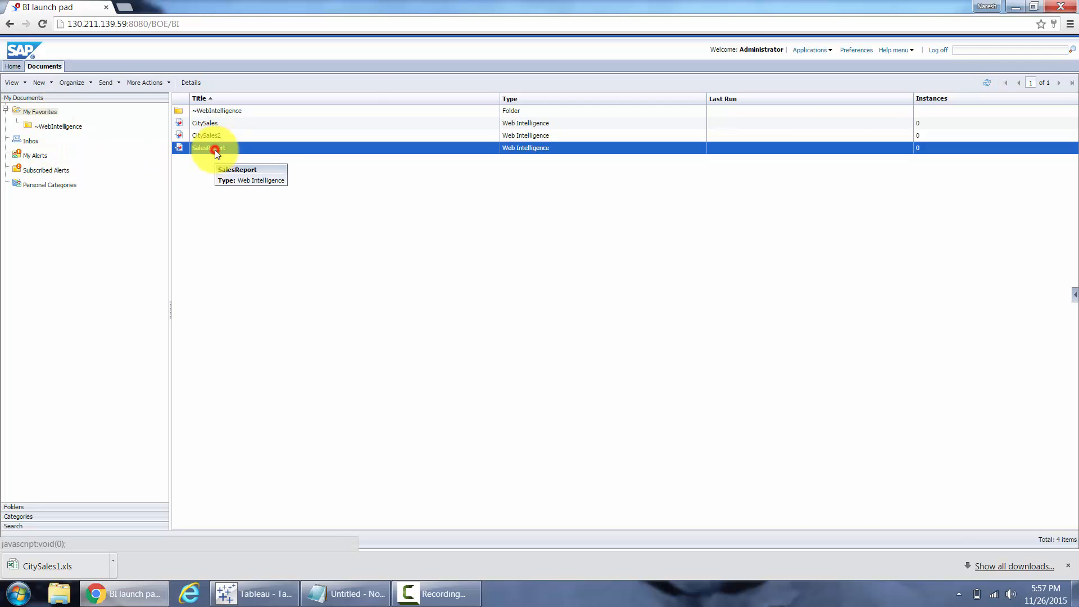
right_click(209, 147)
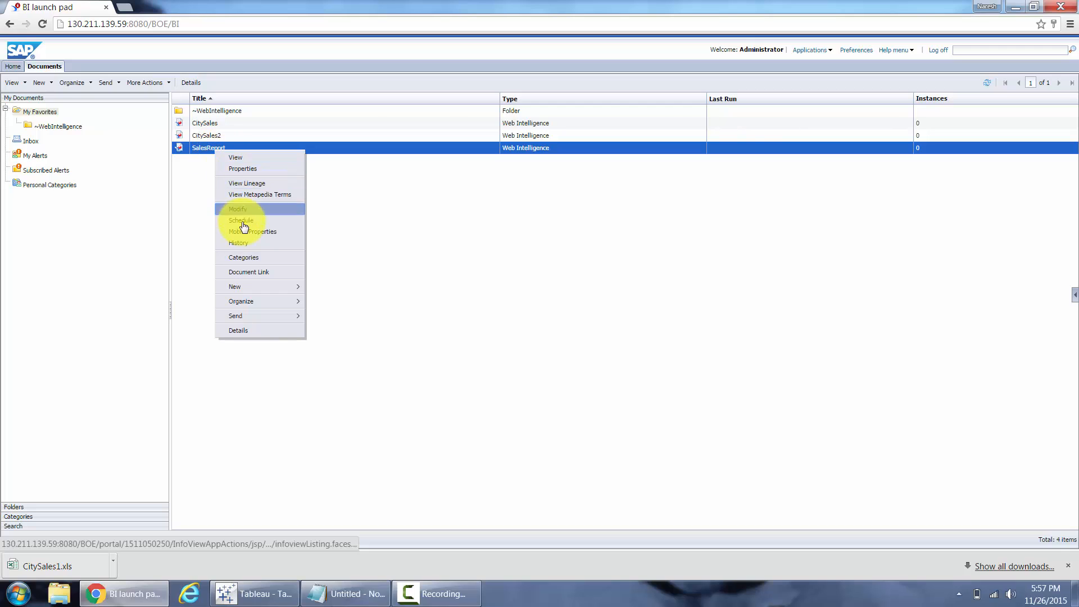
click(249, 271)
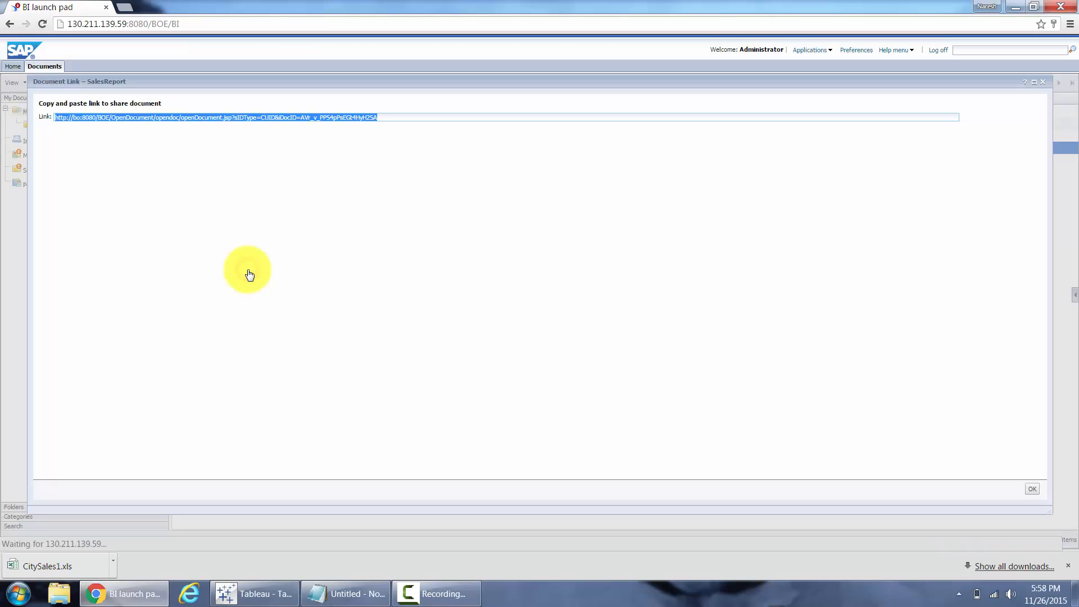
right_click(347, 117)
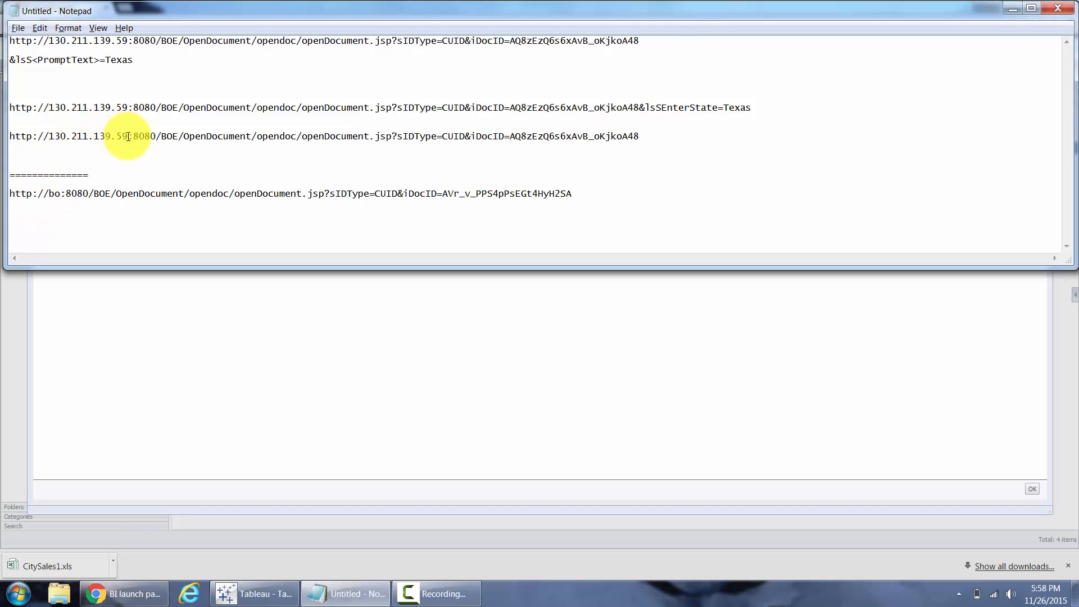
Step: Select the server IP address in a saved OpenDocument link in Notepad
double_click(89, 135)
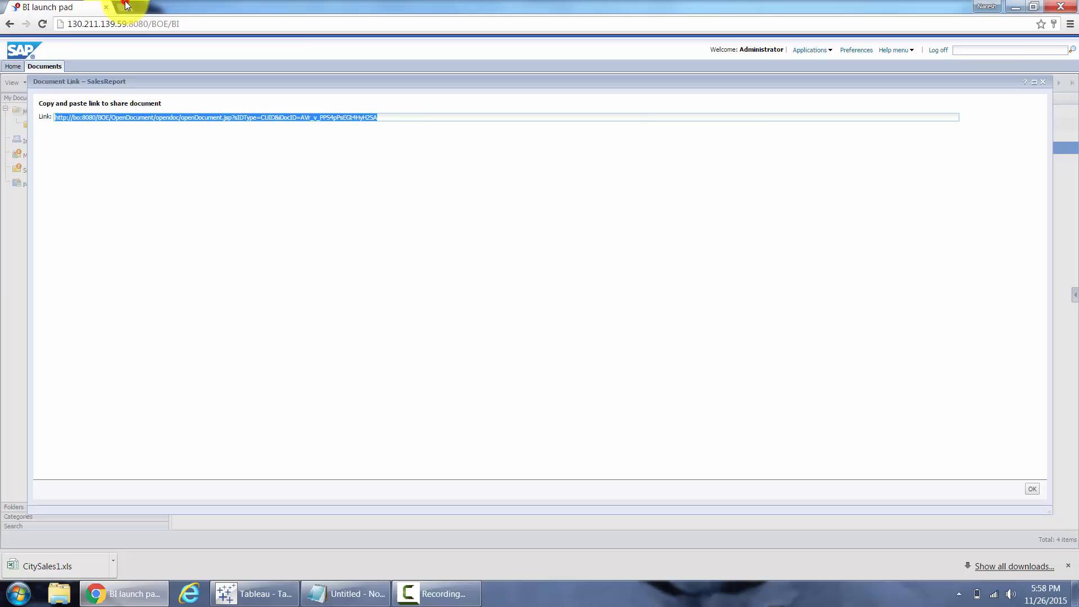
Step: Open SalesReport's OpenDocument URL in a new Chrome tab, then switch to Tableau
click(165, 7)
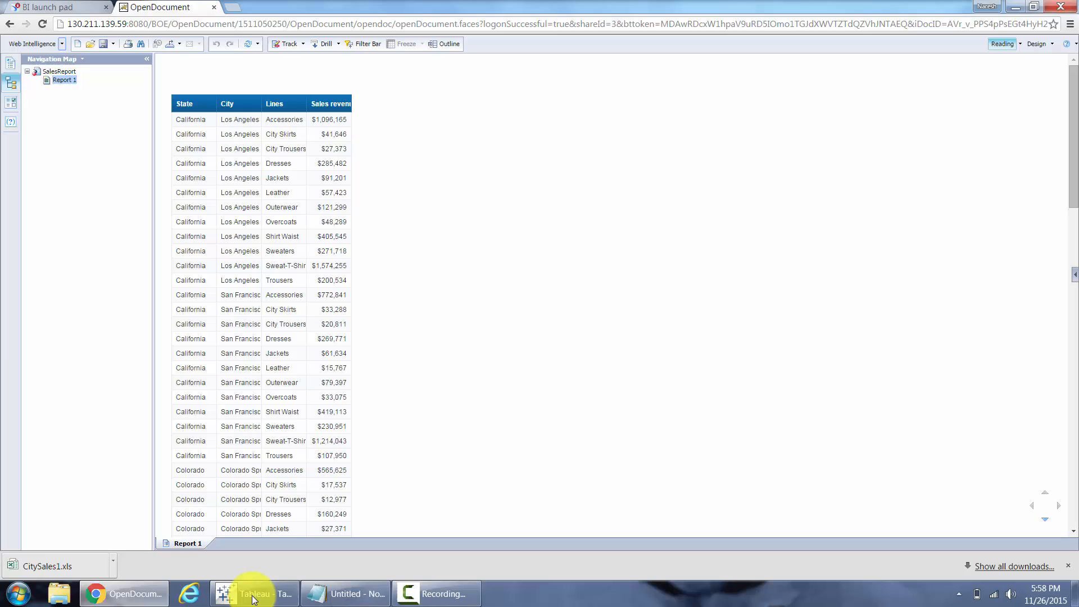
click(255, 594)
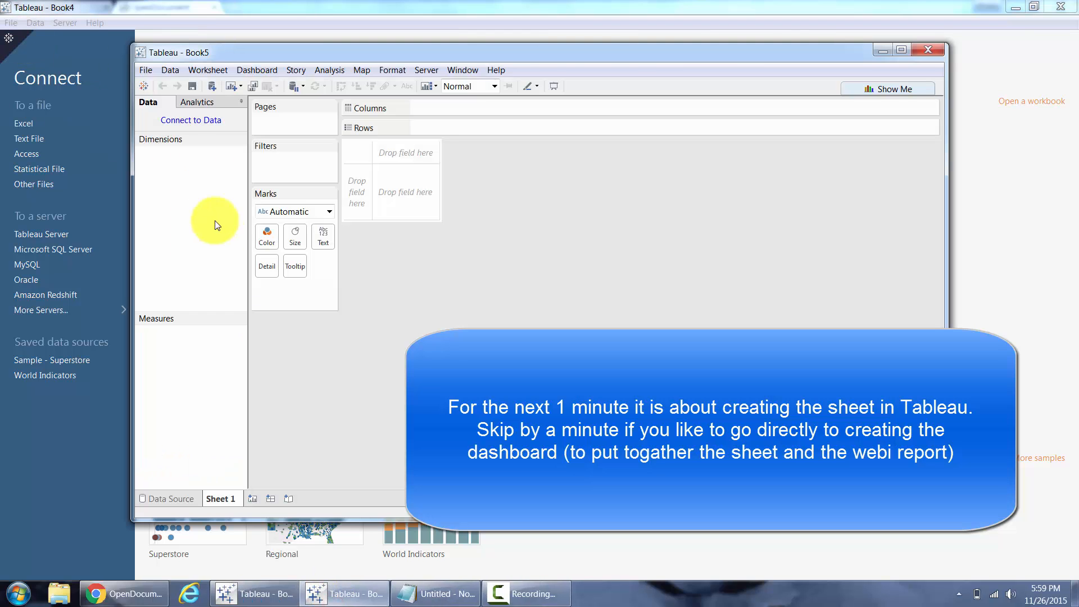
Step: Connect to the SalesRevenue.xls Excel file to preview its Report 1 sheet
click(212, 86)
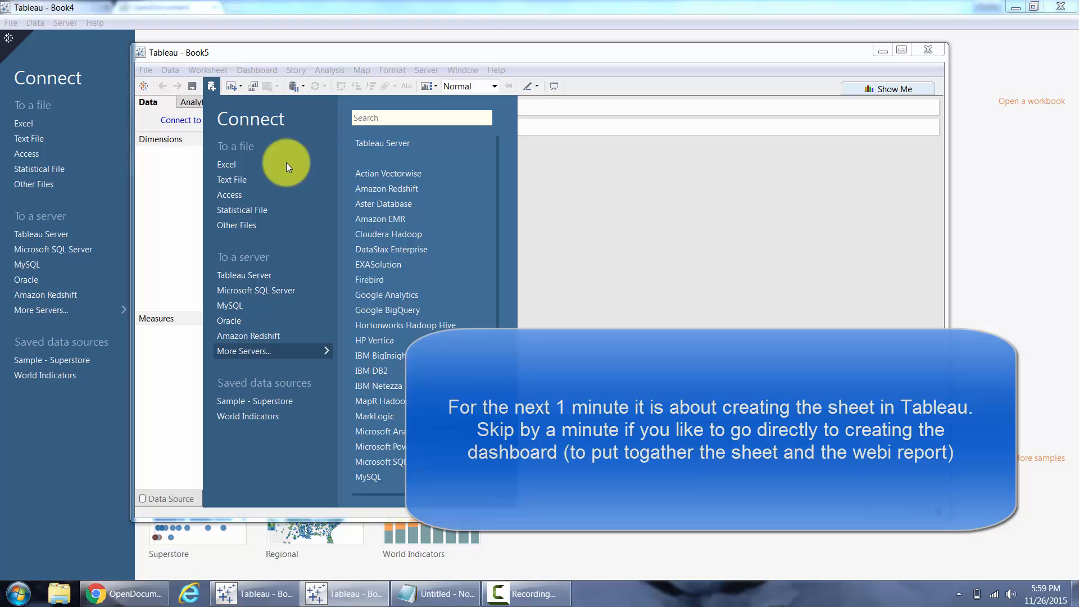
click(226, 165)
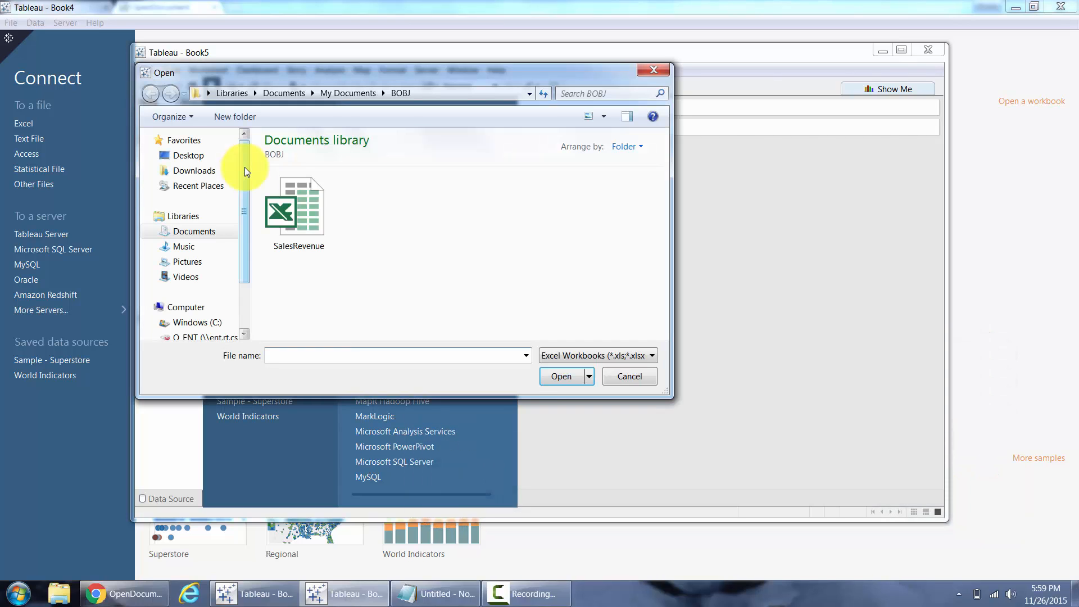
mouse_move(298, 210)
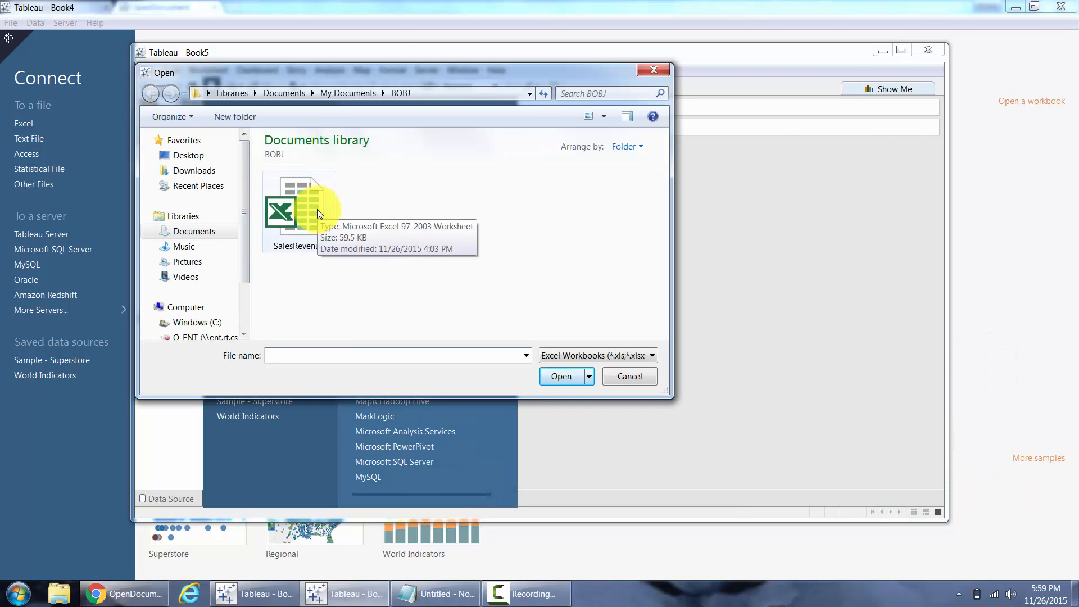
click(628, 376)
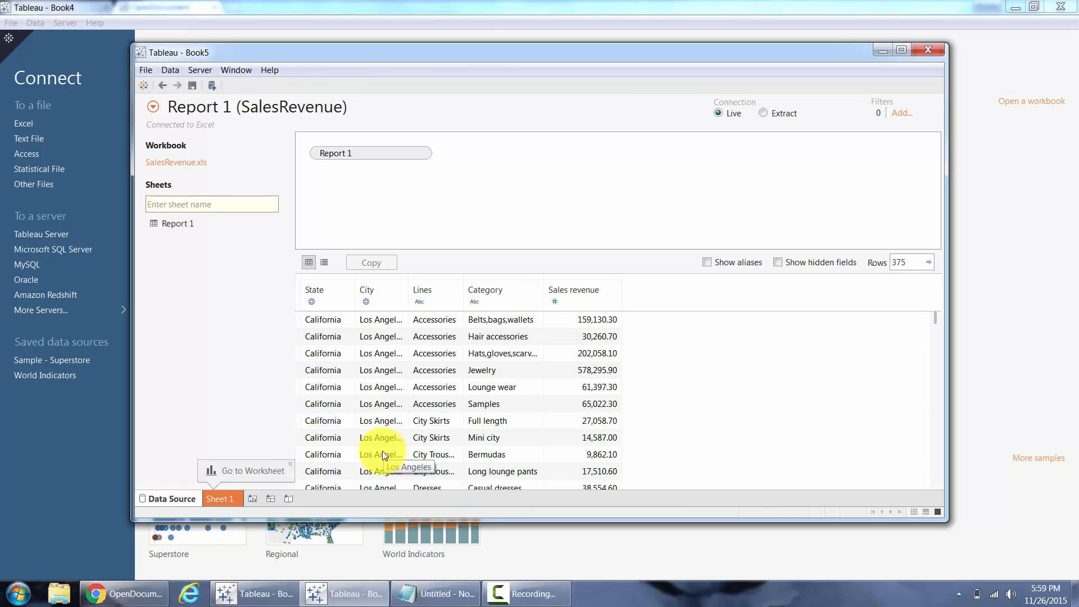
Step: Build a Filled Map of Sales revenue by State on Sheet 1, then create Dashboard 1
click(221, 499)
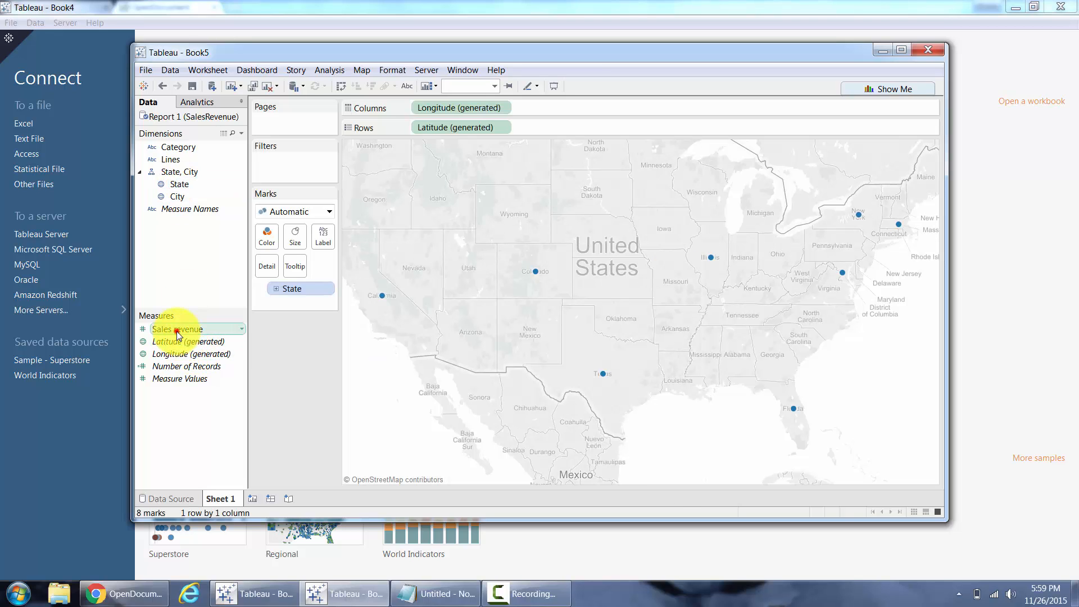
click(328, 212)
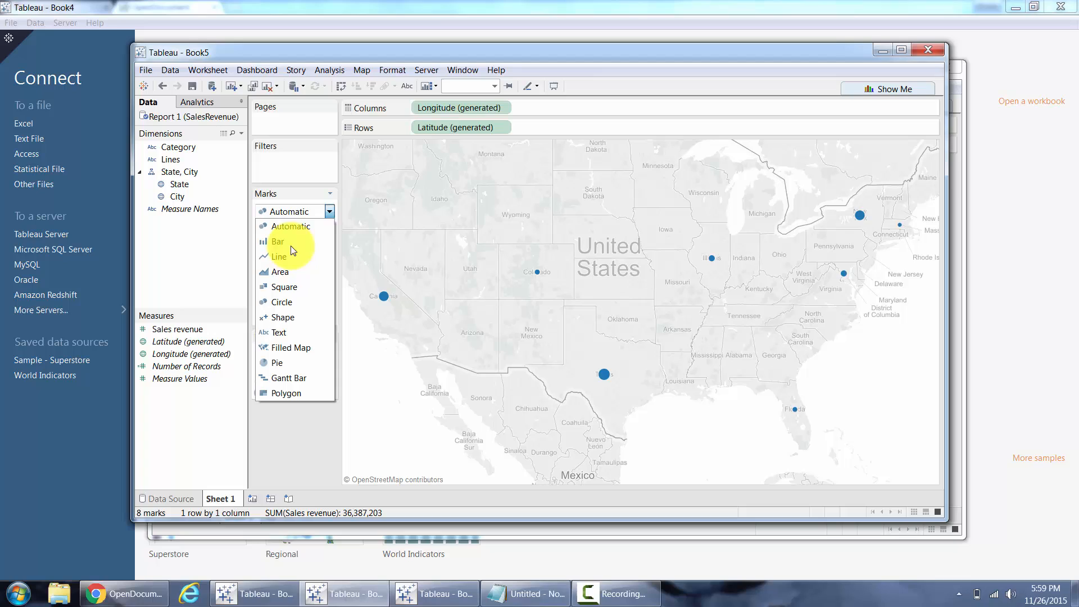
click(291, 347)
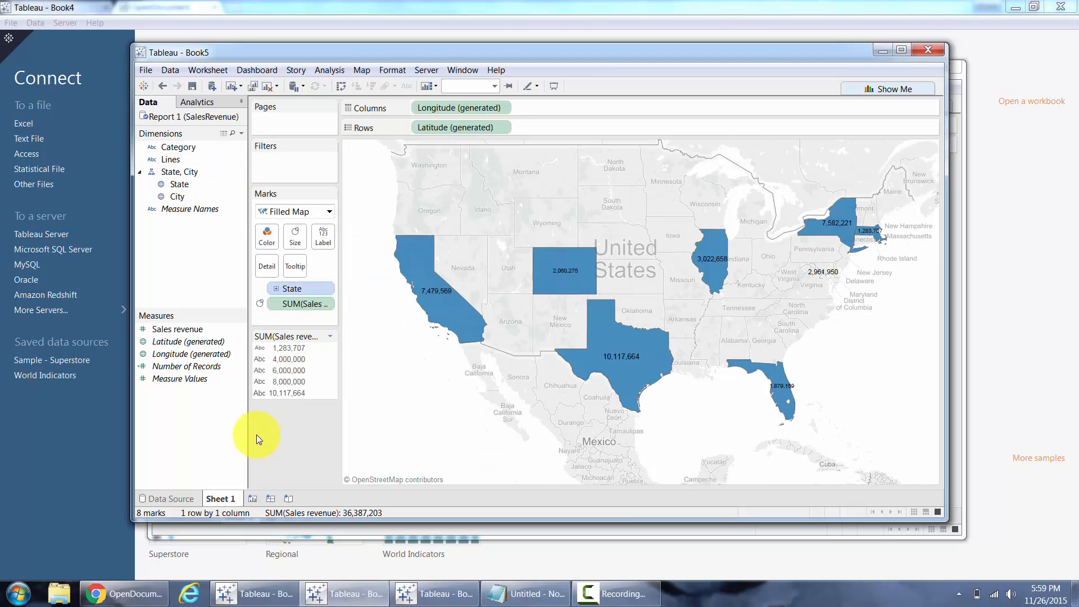
mouse_move(252, 498)
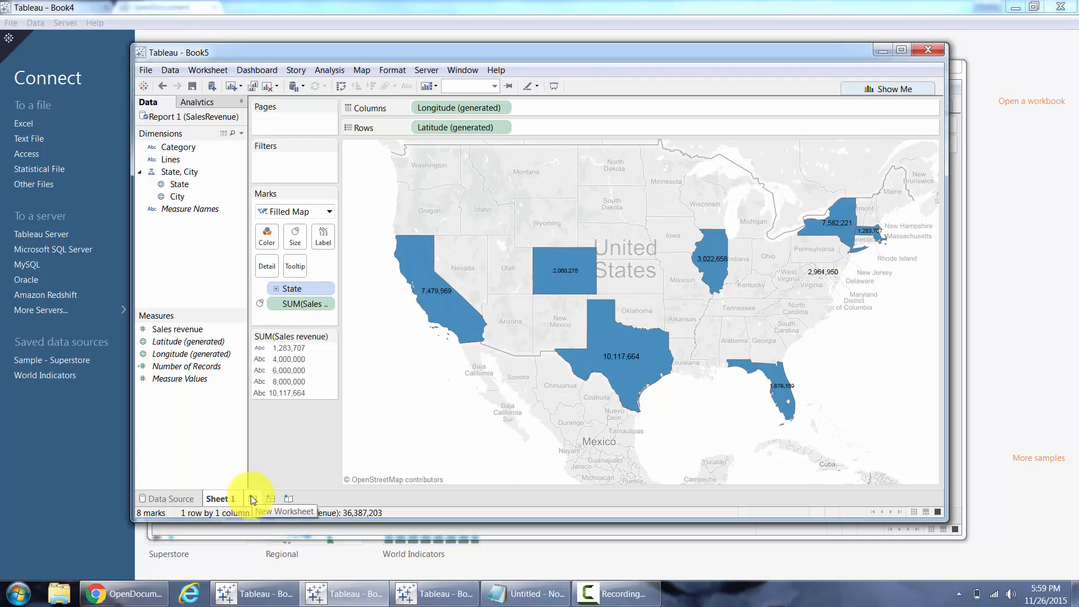
click(270, 498)
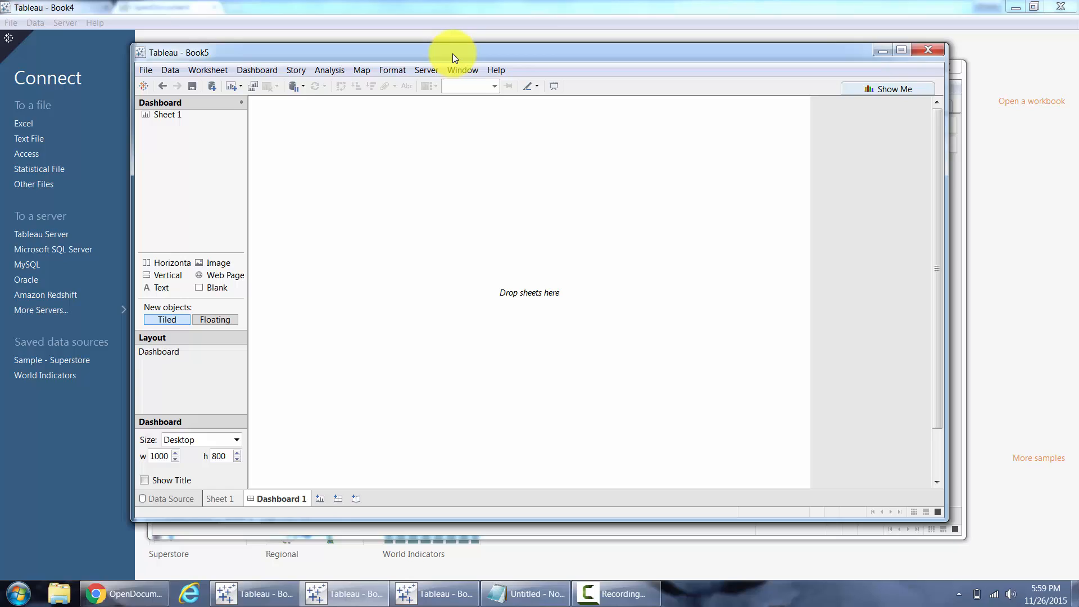
Step: Place the Sheet 1 sales-by-state map on Dashboard 1, then reopen Sheet 1
click(902, 49)
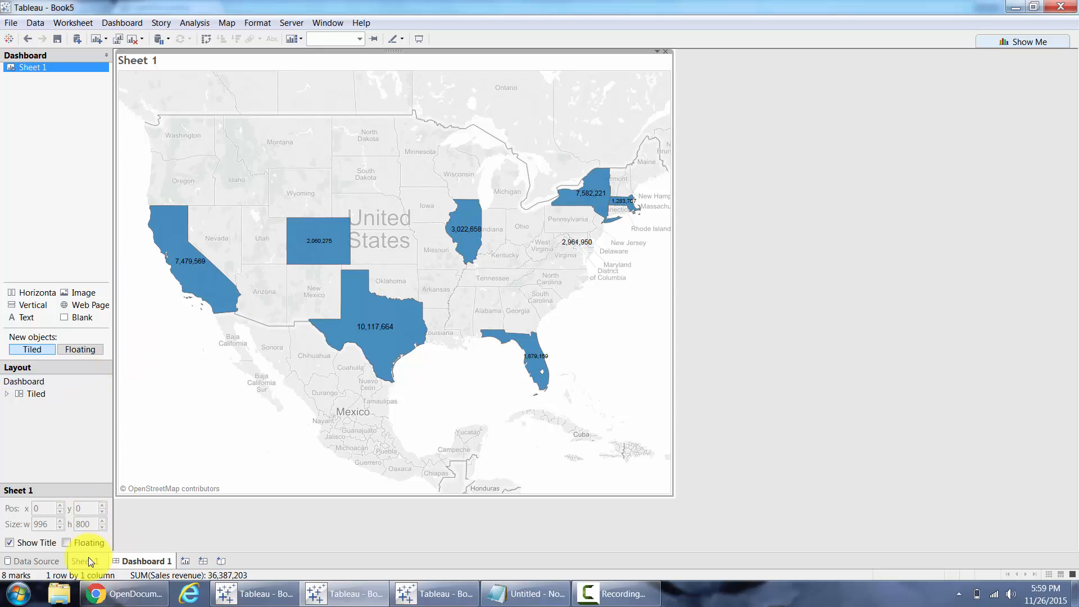
click(86, 561)
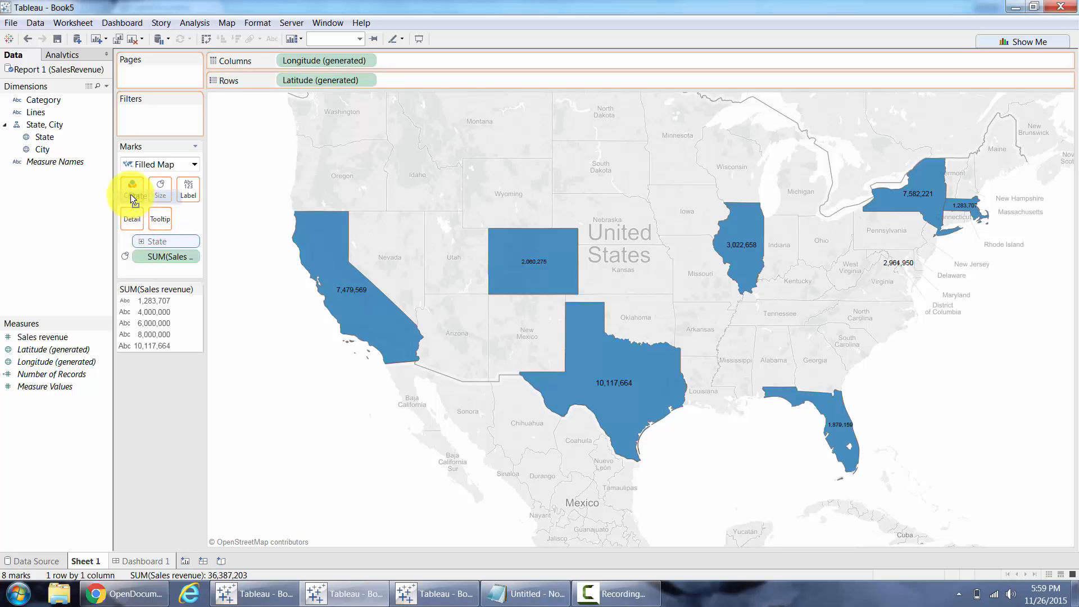
Step: Move Sales revenue to Color and State to Label so states show their names
click(131, 189)
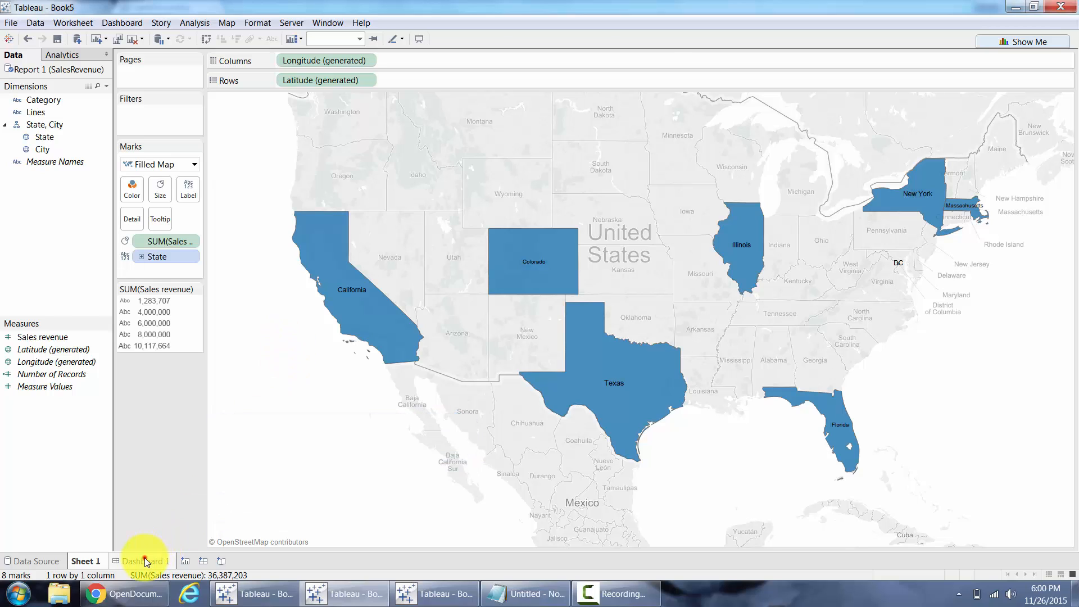
click(144, 560)
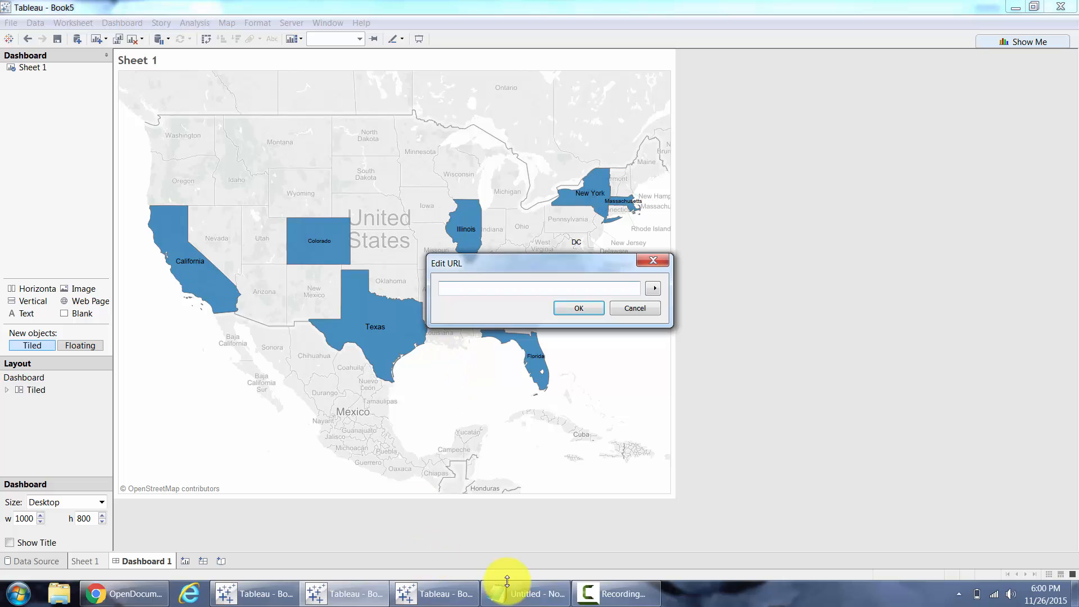
Step: Set the Web Page object's URL to the SalesReport OpenDocument link (iDocID AVr_v_PPS4pPsEGt4HyH2SA)
text(ument.jsp?sIDType=CUID&iDocID=AVr_v_PPS4pPsEGt4HyH2SA)
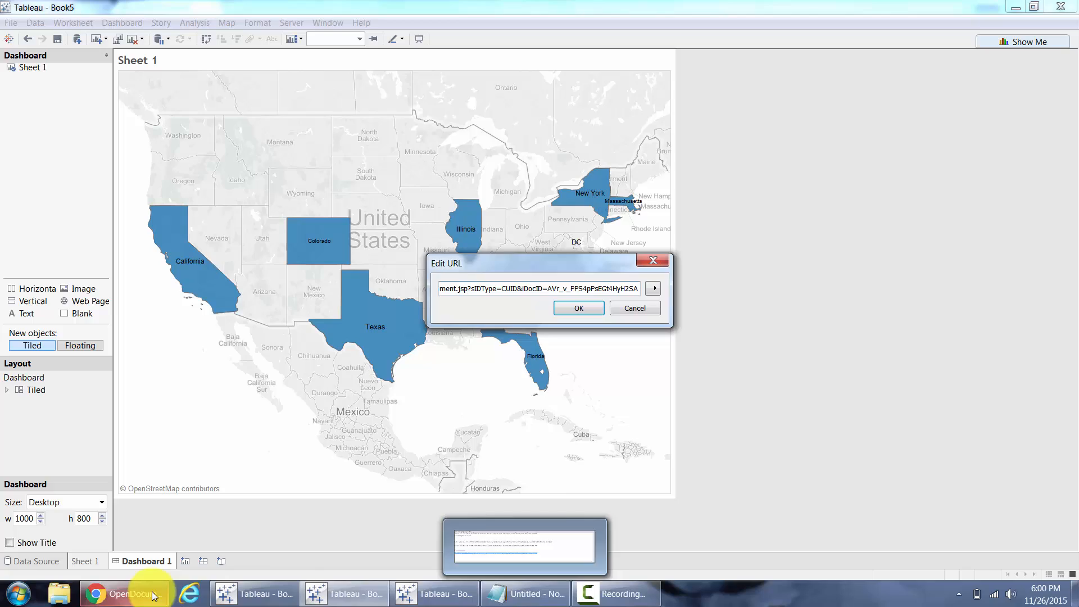
click(124, 594)
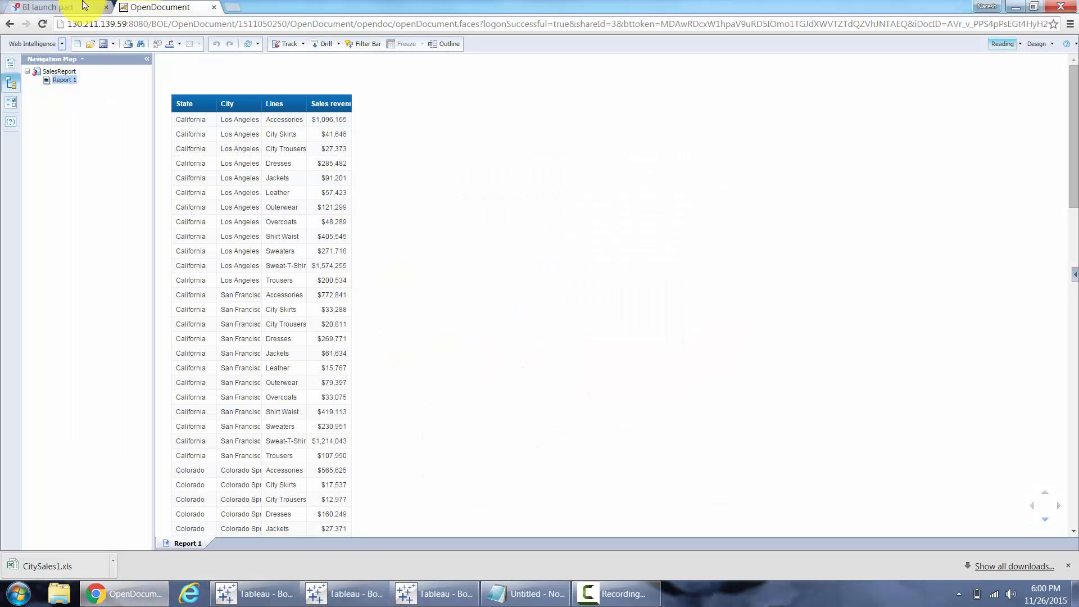
click(45, 8)
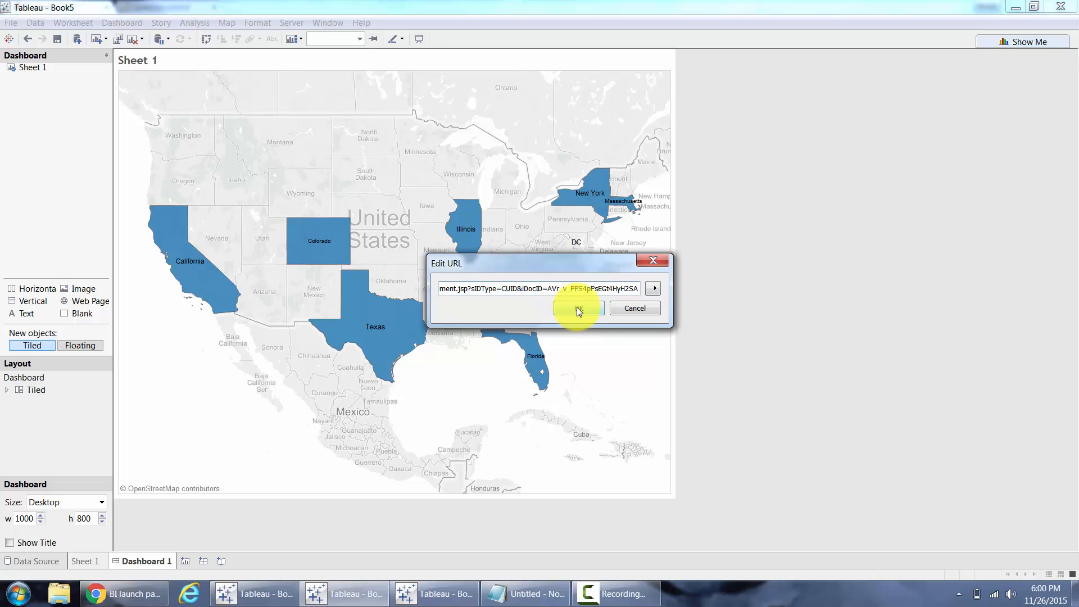
click(579, 308)
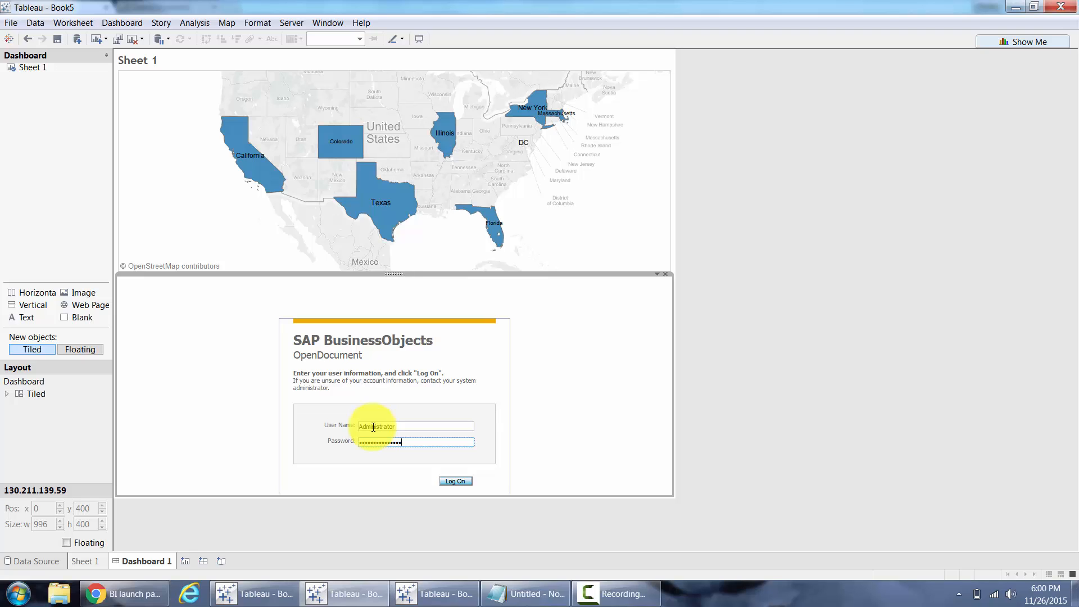
Step: Log on to the embedded Web Intelligence report, hide its navigation panel, and select Sheet 1
click(454, 481)
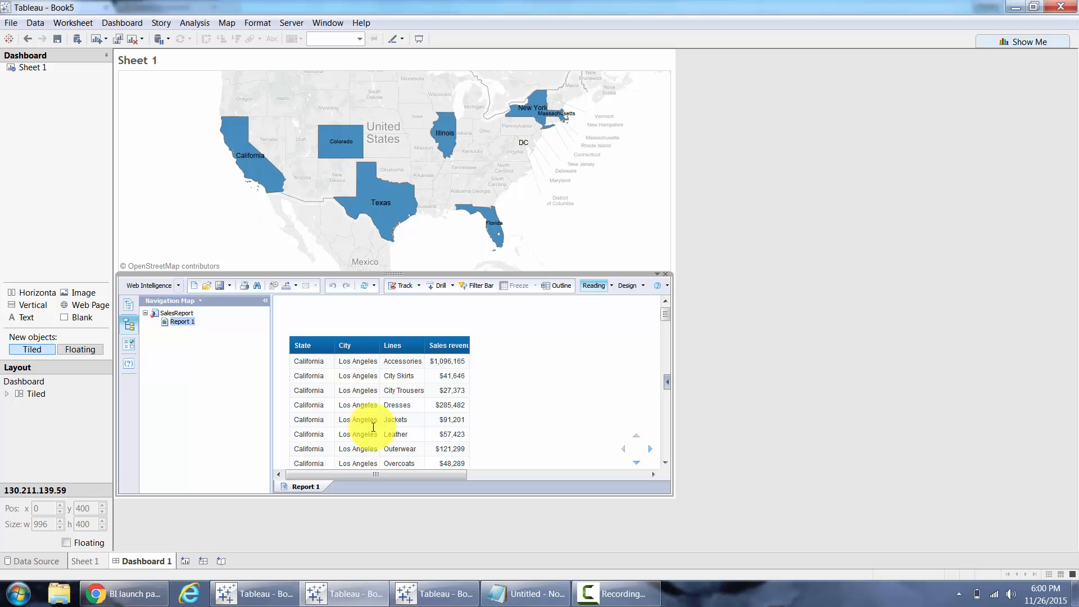
click(178, 285)
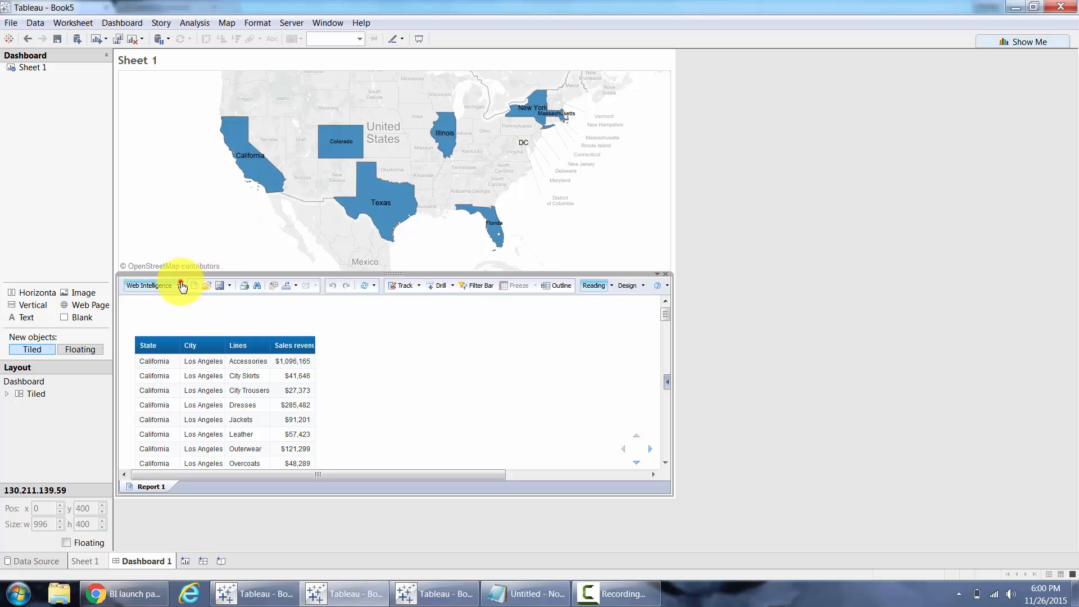
click(150, 286)
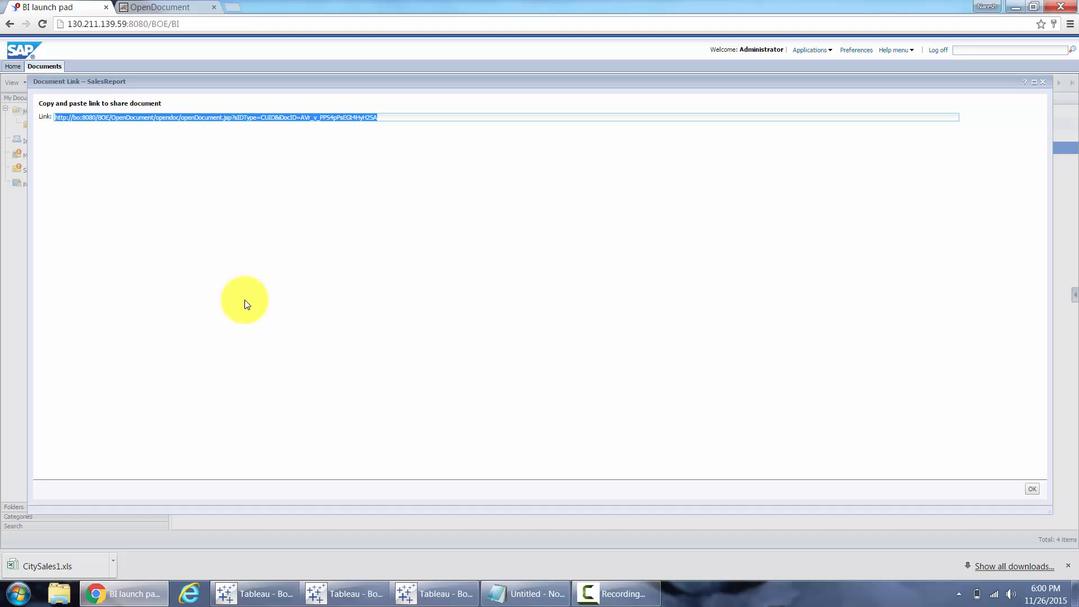
click(1031, 488)
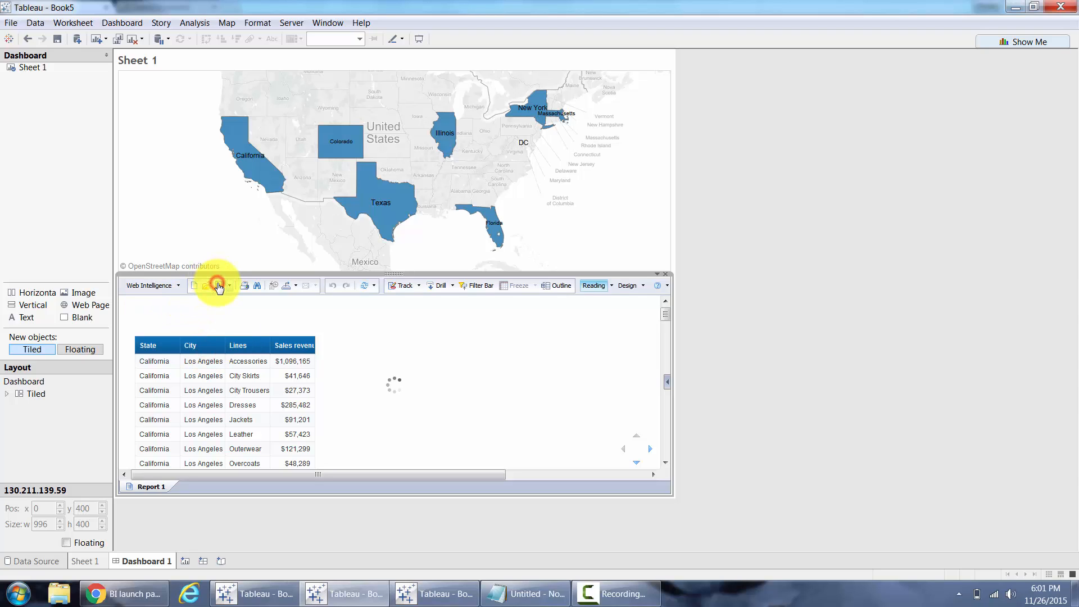
mouse_move(101, 285)
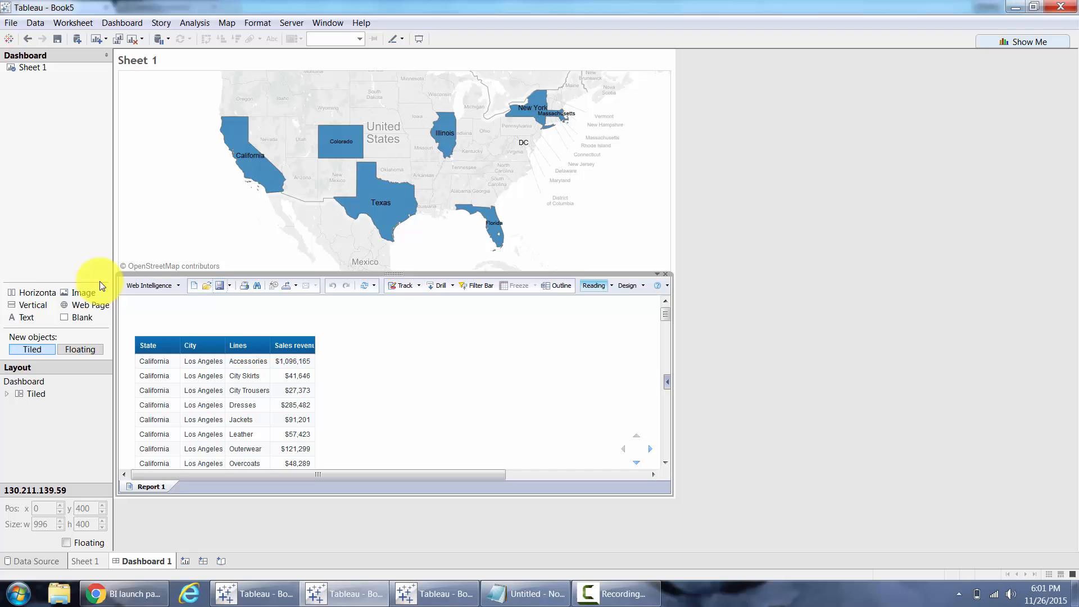
mouse_move(631, 301)
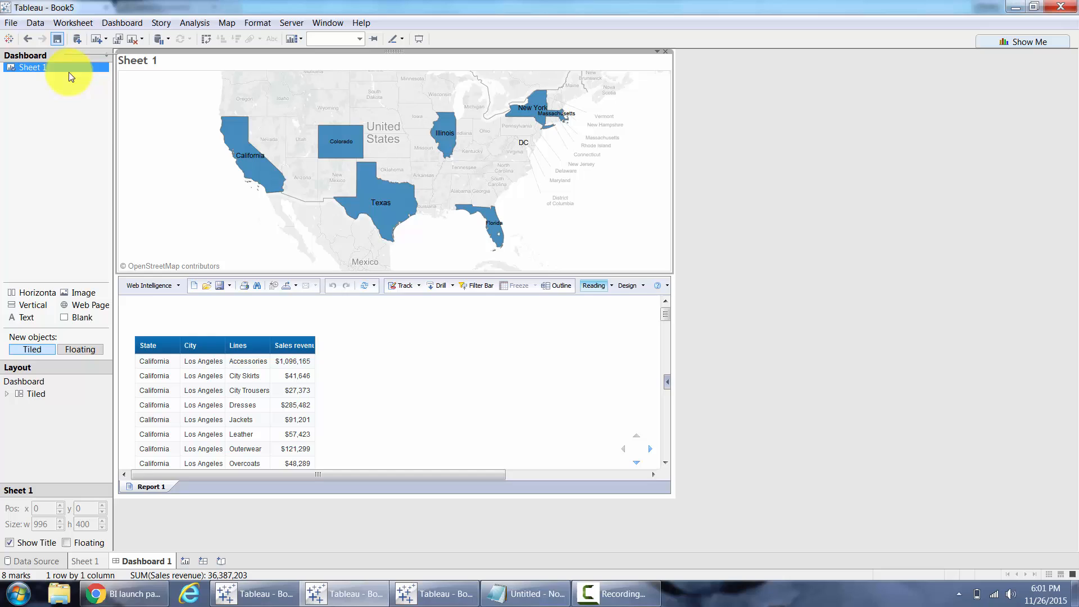
mouse_move(220, 252)
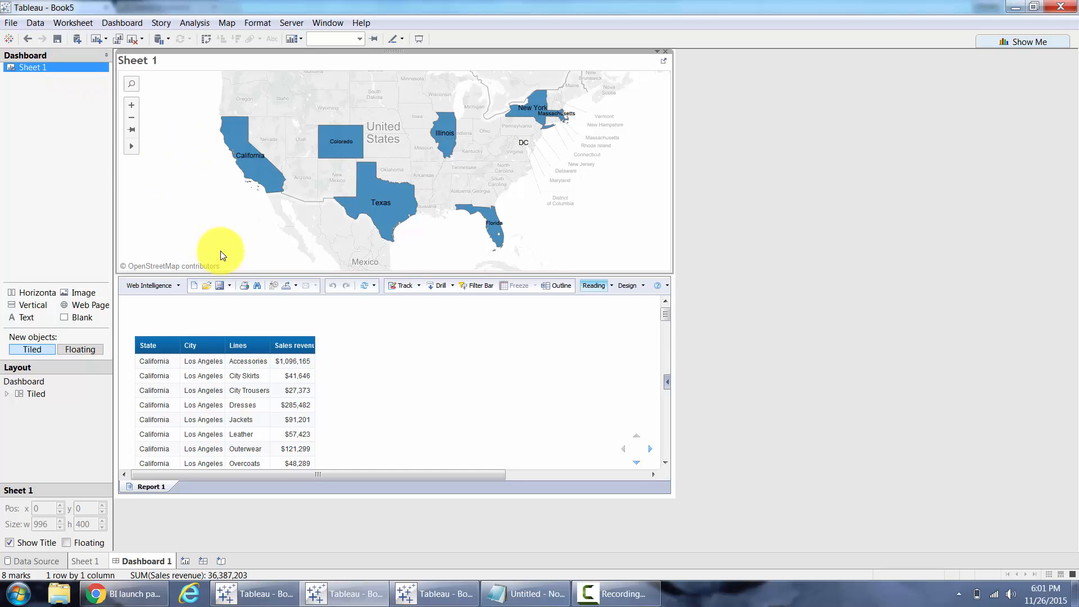
mouse_move(196, 317)
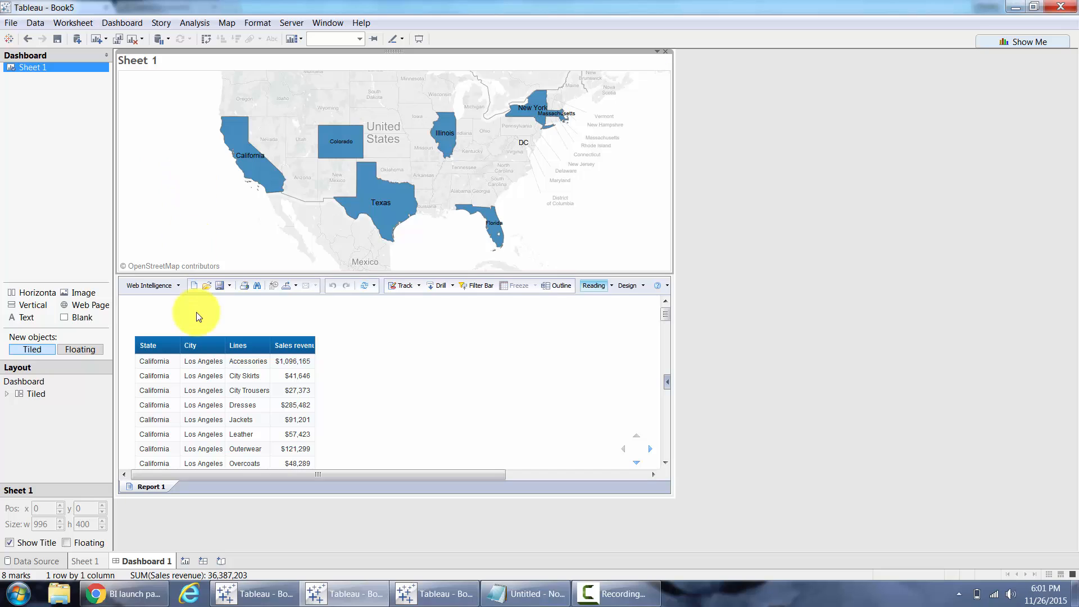
Step: Create a new URL action from the Dashboard > Actions dialog
click(122, 23)
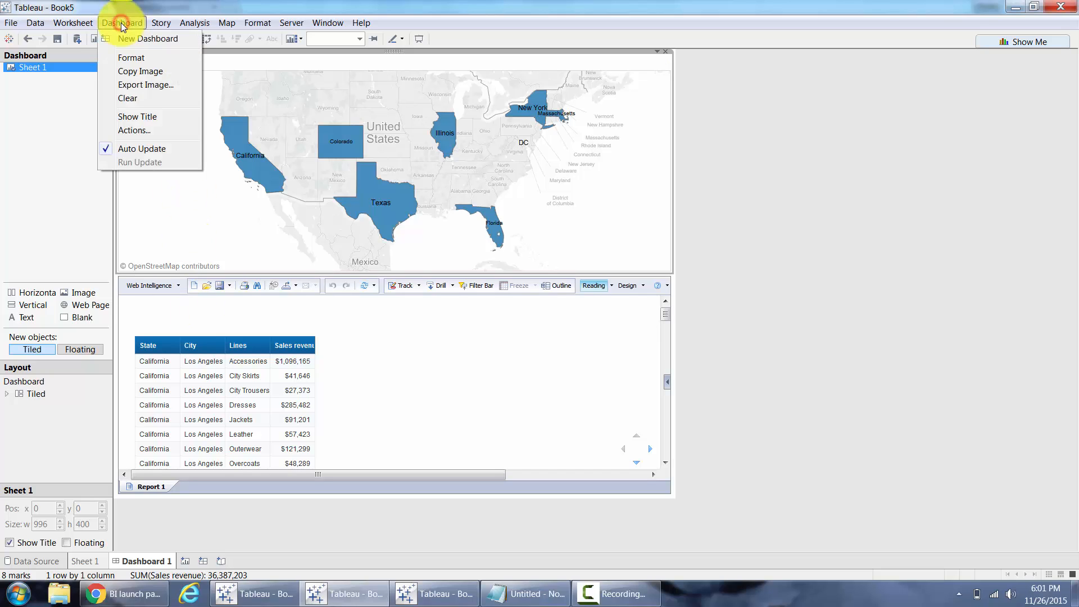
click(133, 130)
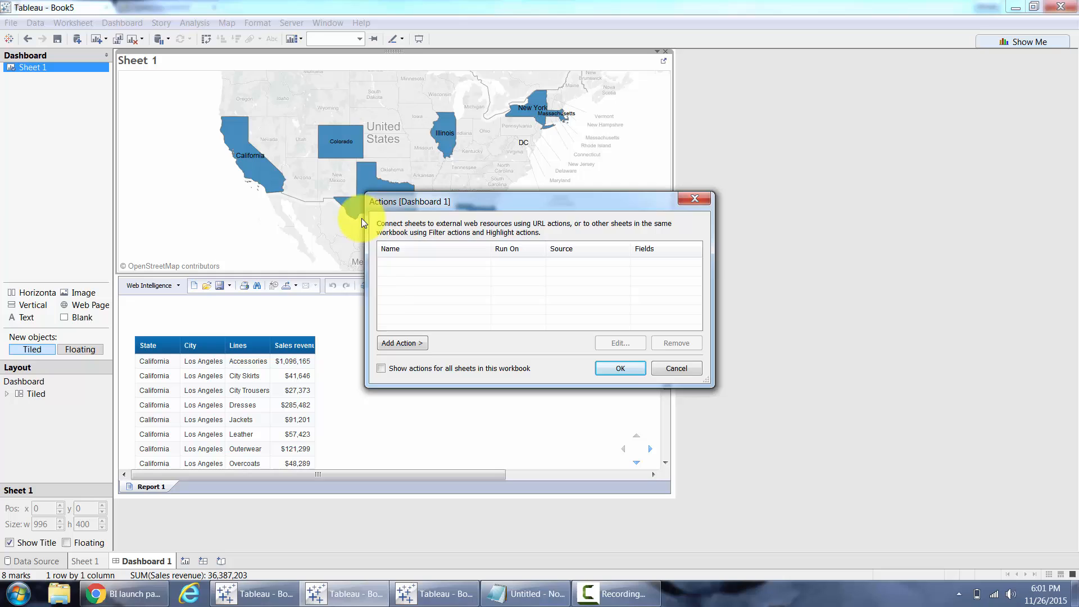
click(402, 343)
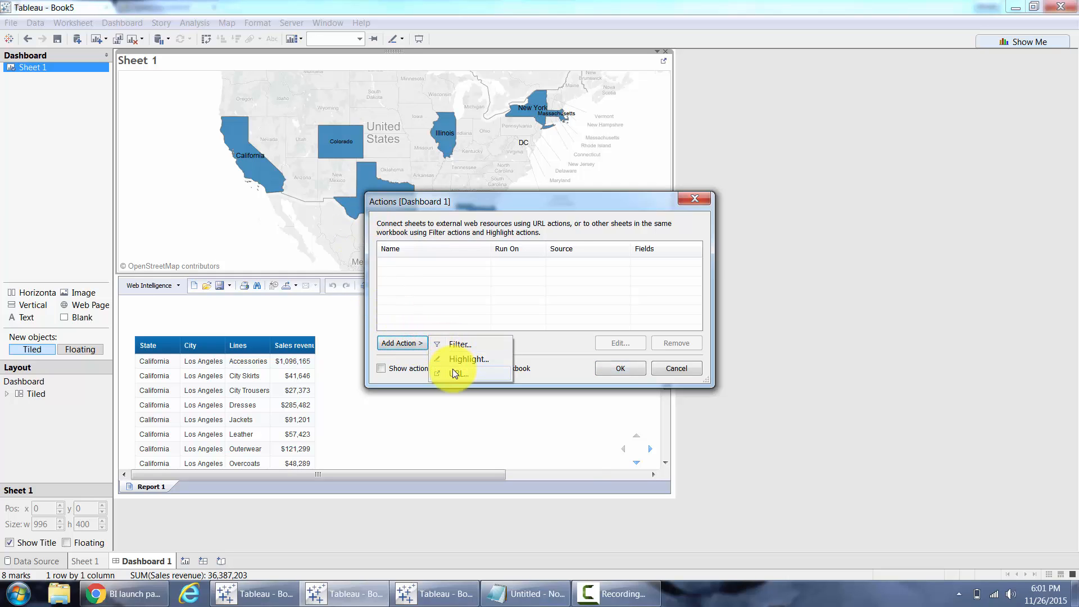
click(459, 374)
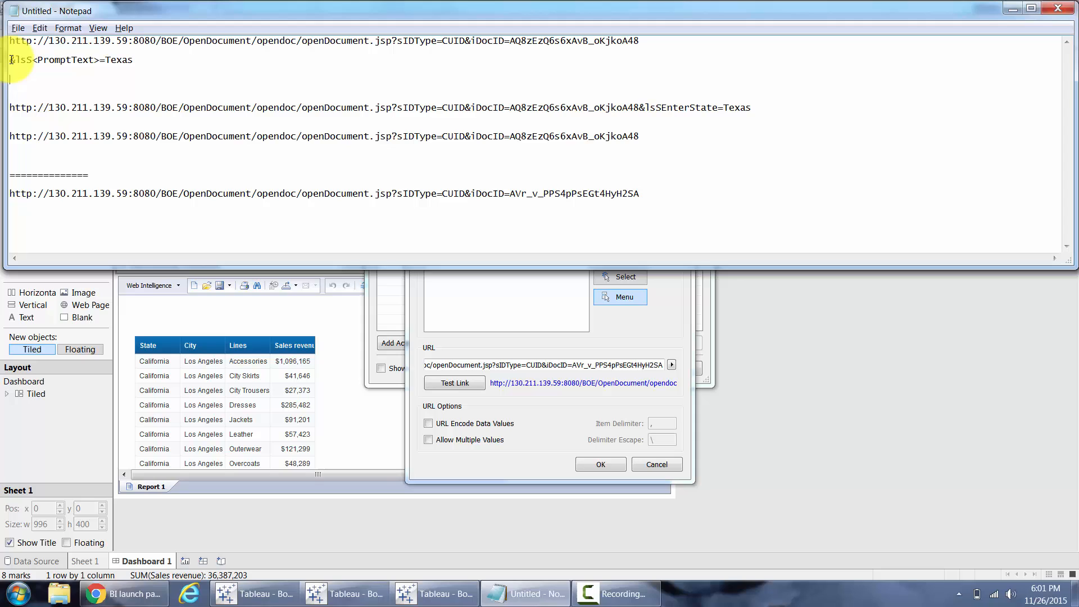
Step: Add the &lsSEnterState= prompt parameter to the end of the action's report link
double_click(20, 61)
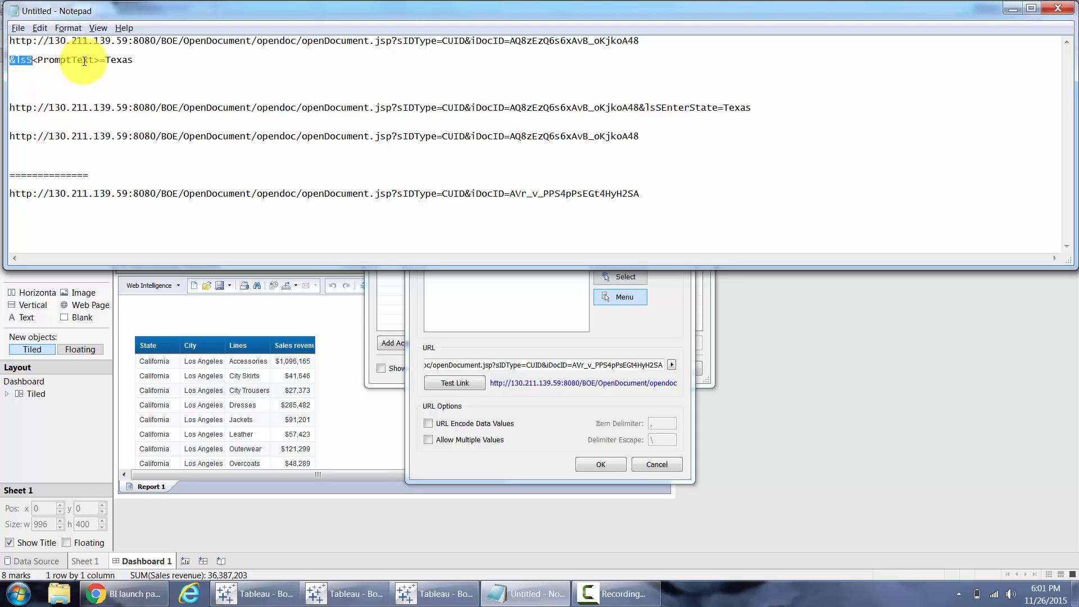
mouse_move(96, 60)
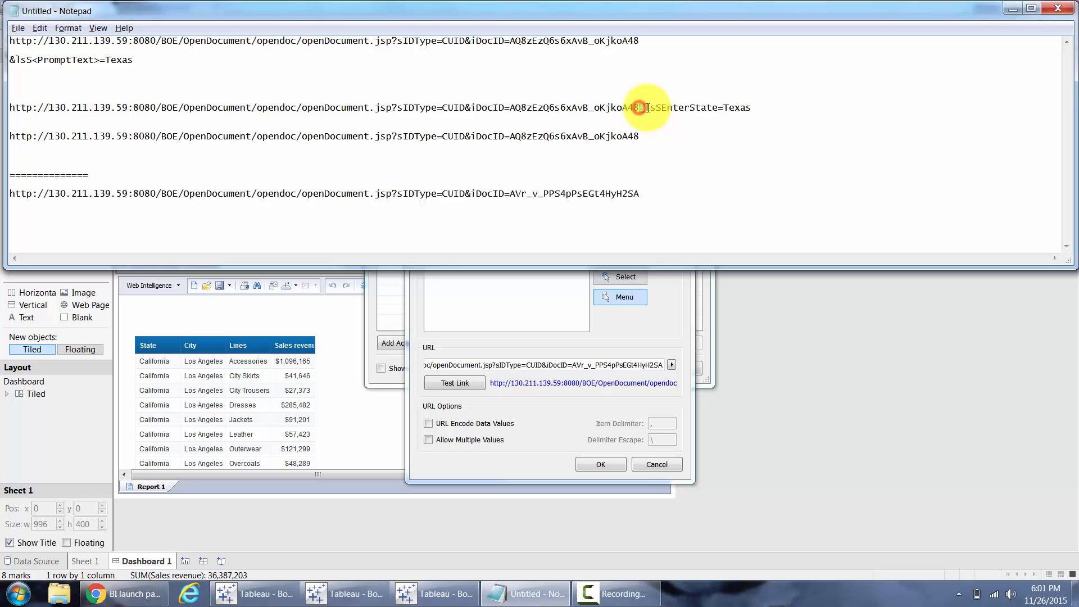
drag(640, 107, 721, 107)
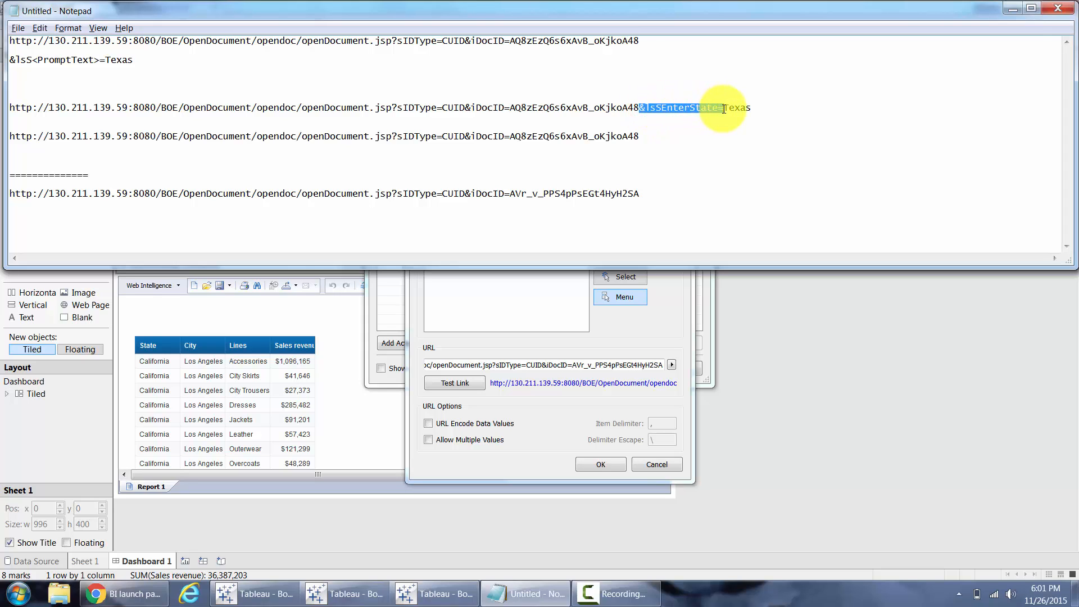
key(Delete)
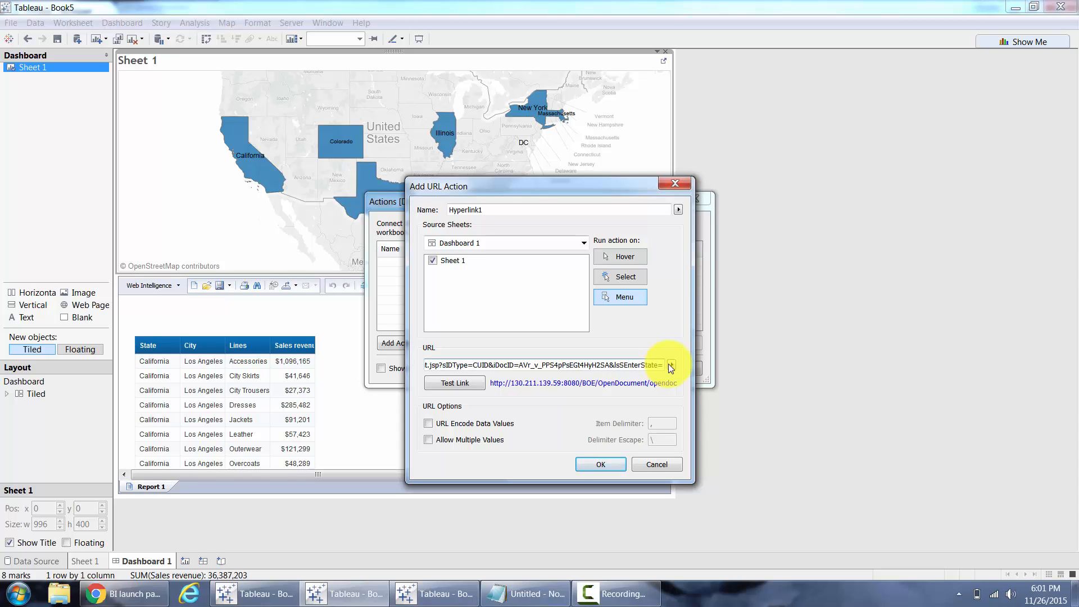
Step: Insert the State field into the link after EnterState and save the URL action
click(671, 365)
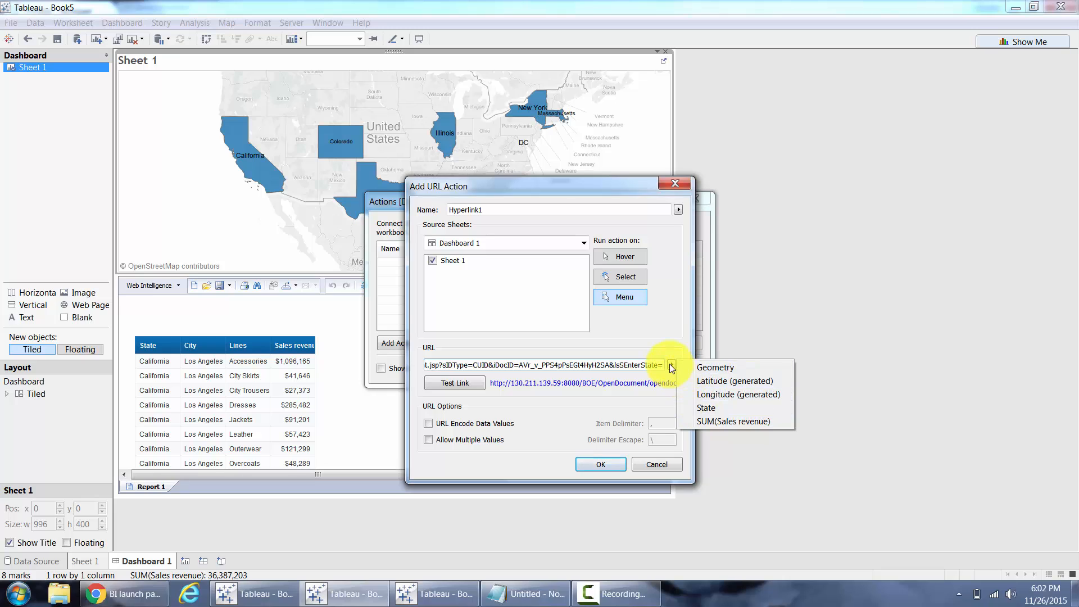
click(706, 408)
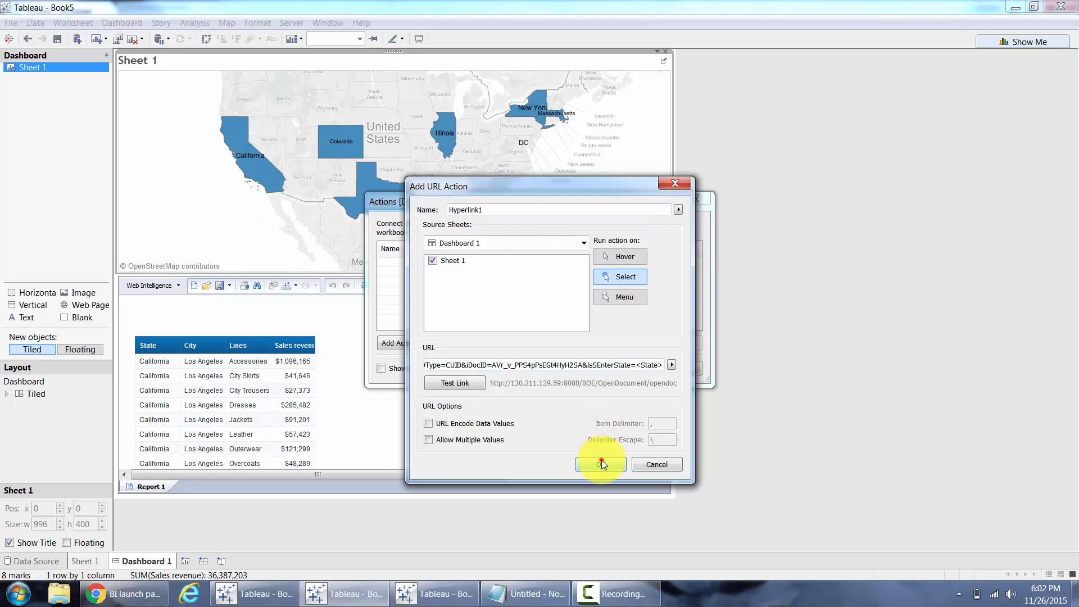
click(600, 464)
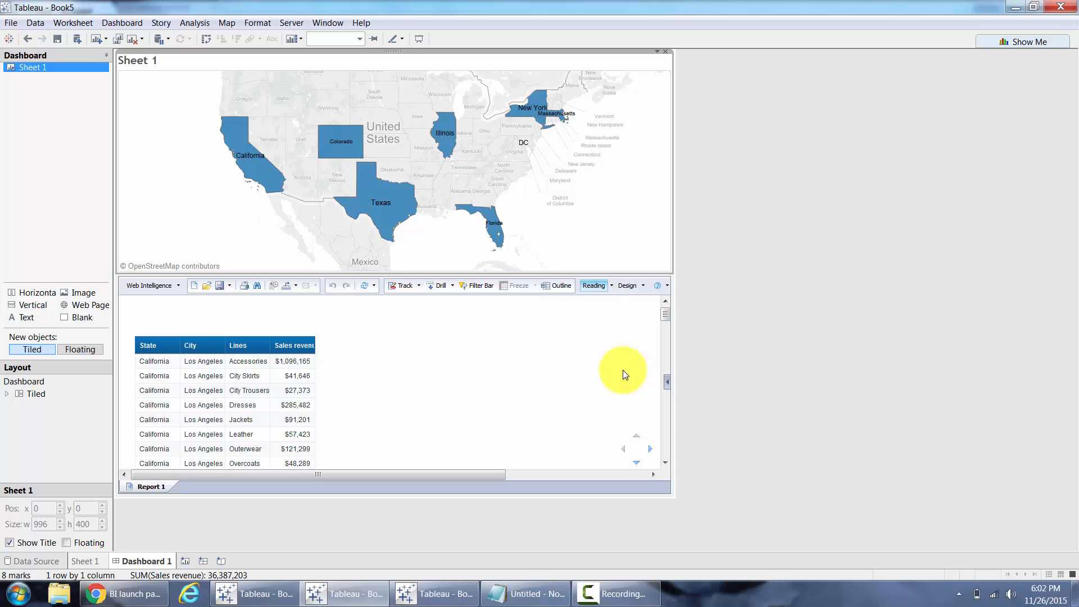
mouse_move(344, 150)
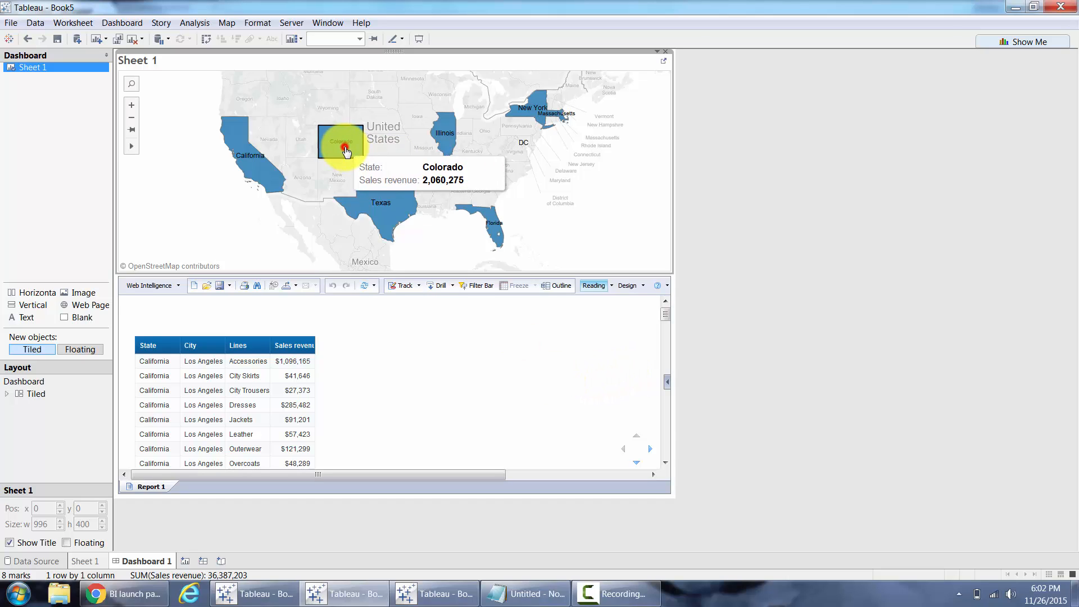
Step: Select Colorado on the map so the embedded report shows Colorado sales rows
click(344, 150)
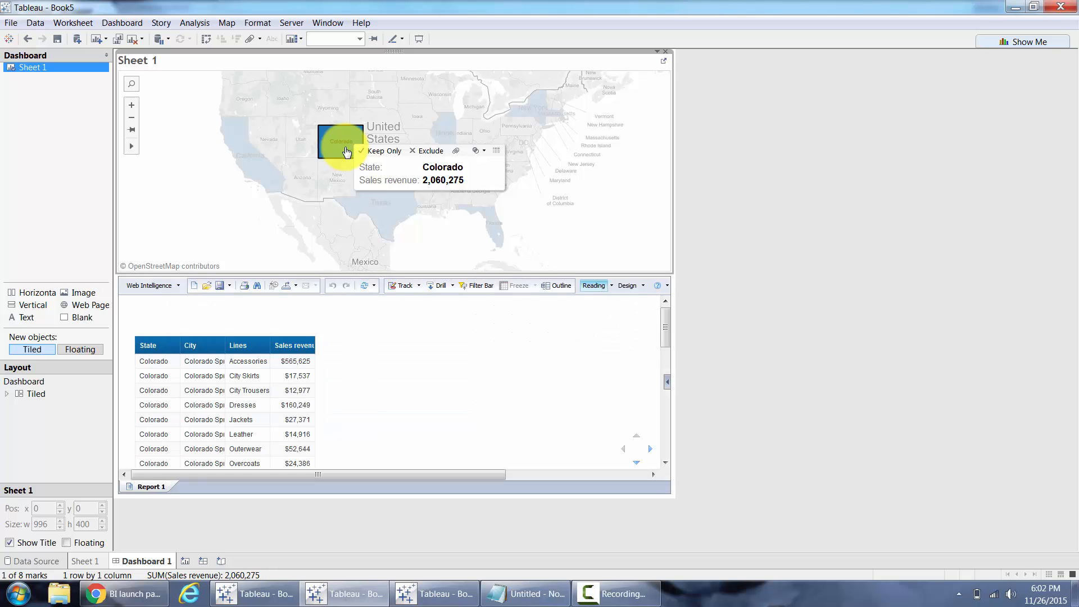
click(250, 155)
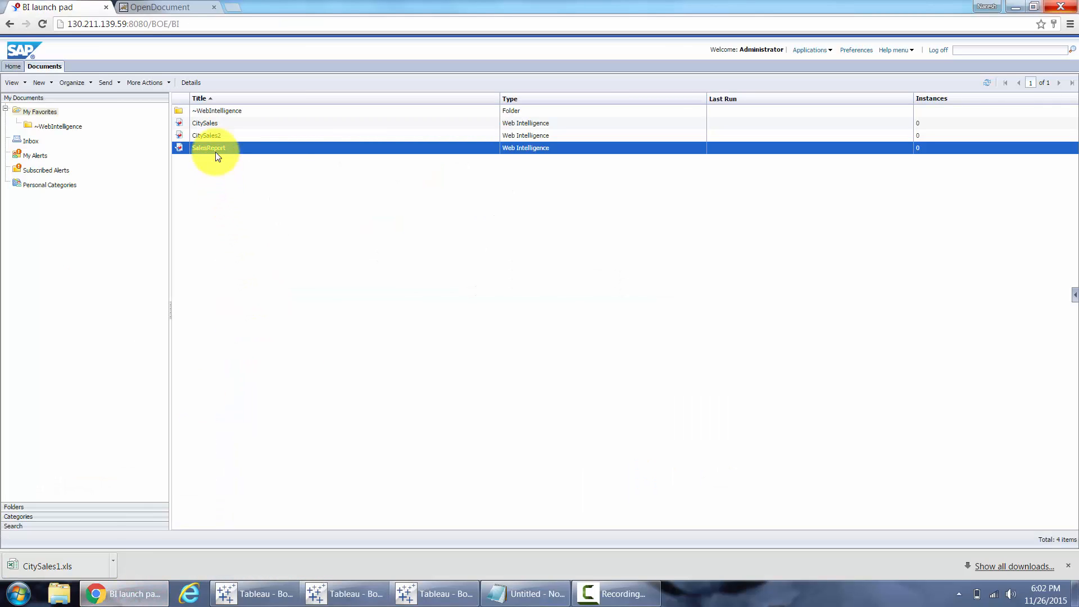
Step: Show the SalesReport Document Link in BI launch pad, then return to Tableau
right_click(209, 148)
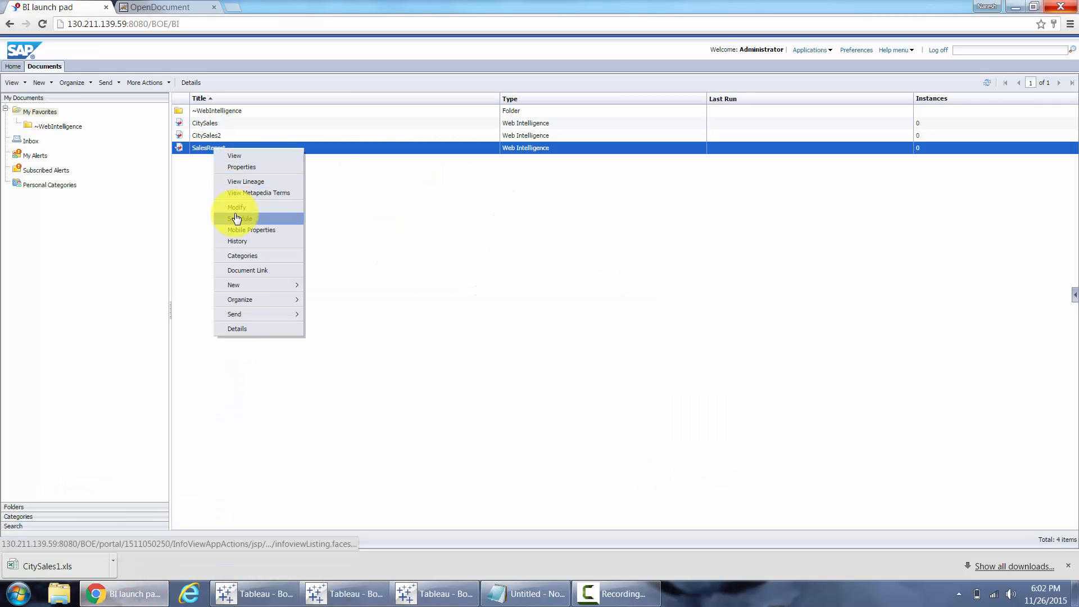
click(247, 270)
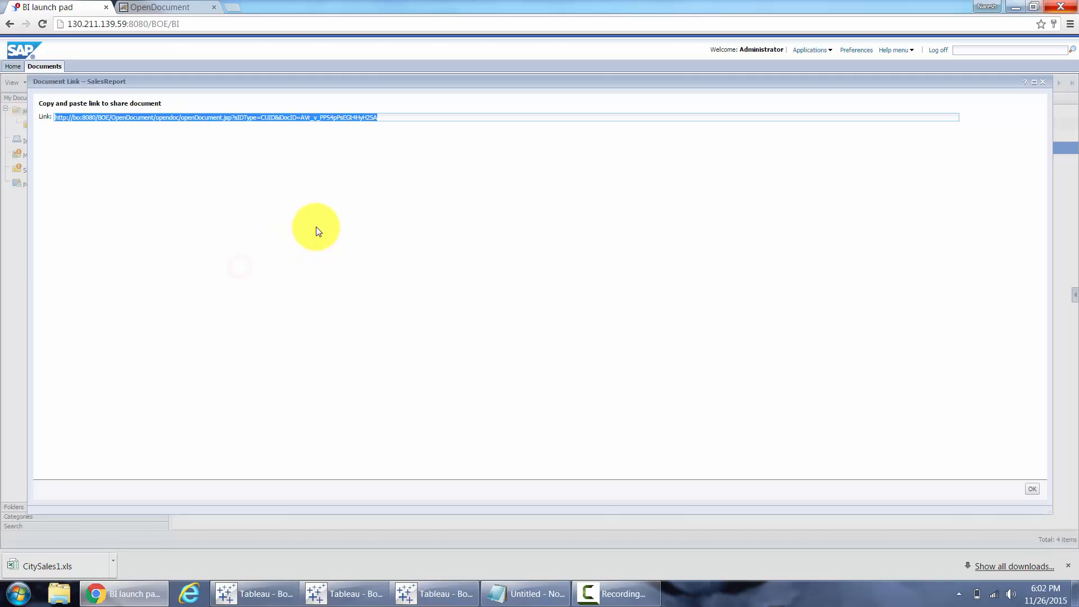
mouse_move(524, 594)
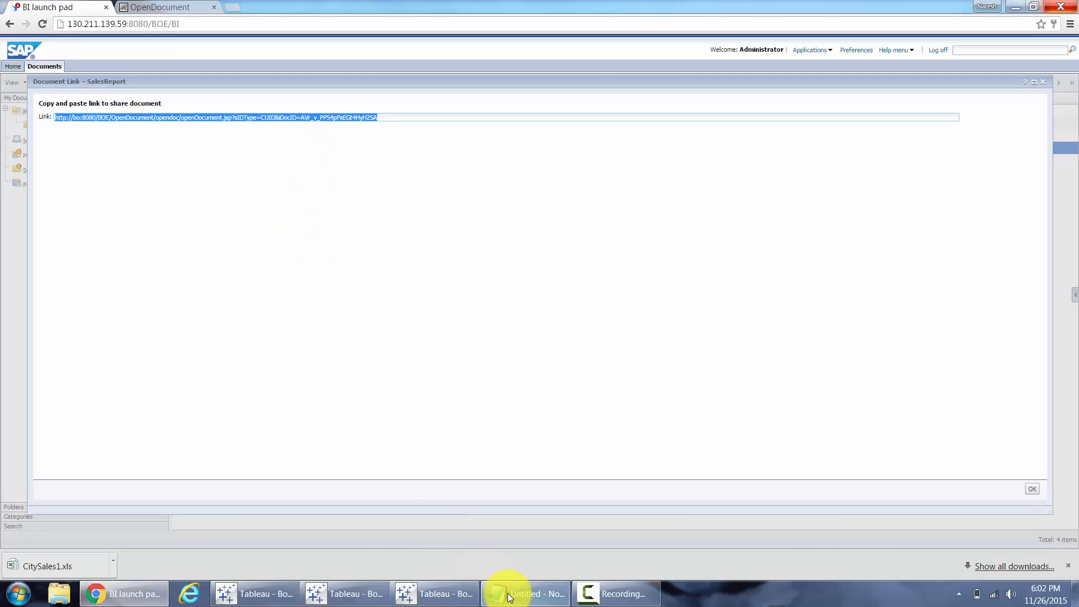
mouse_move(433, 594)
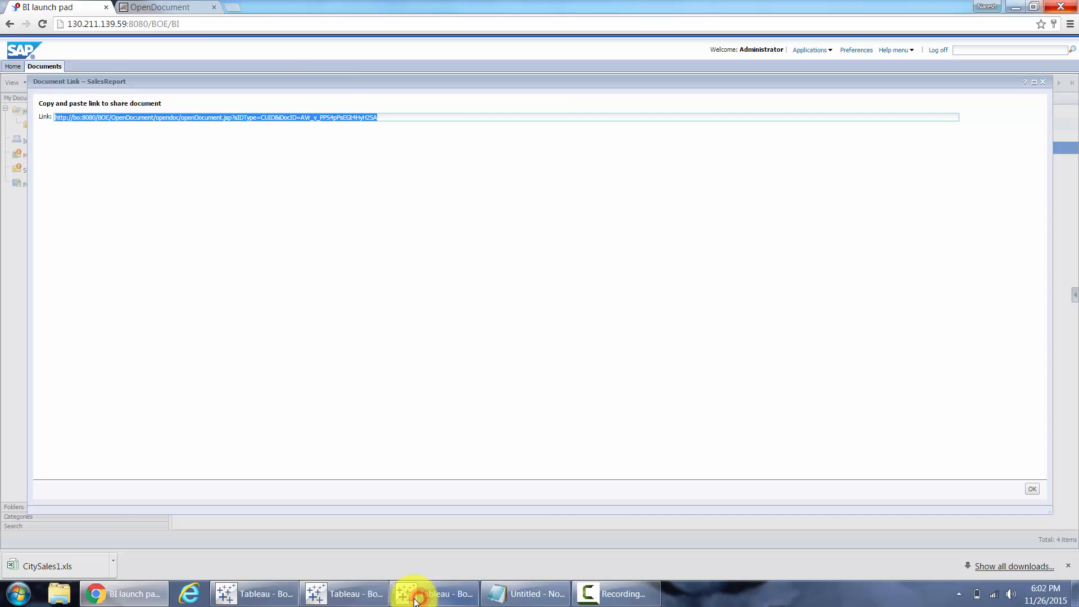
click(434, 594)
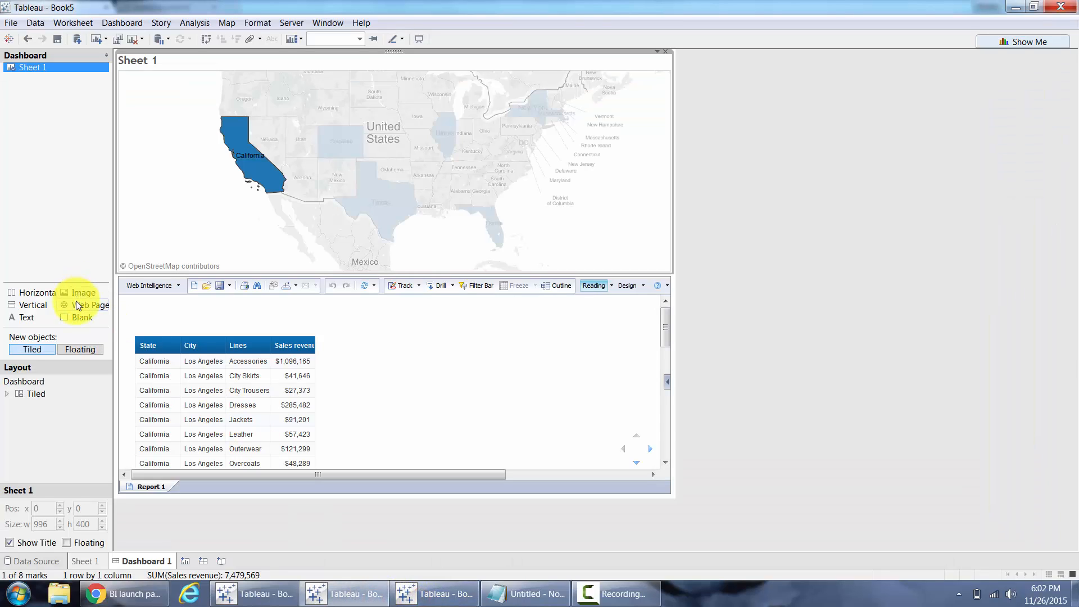
mouse_move(418, 324)
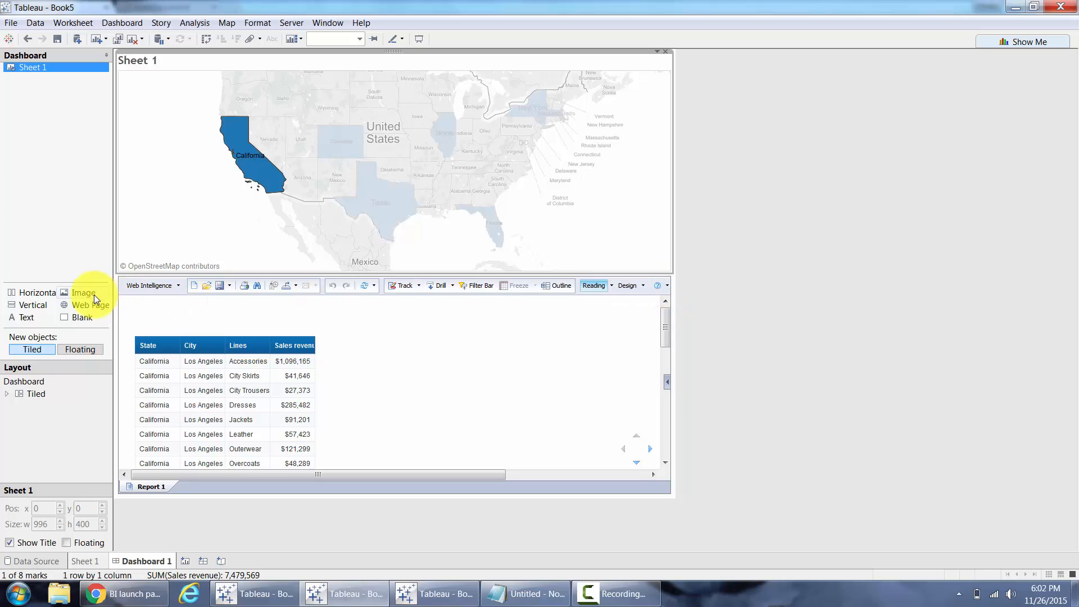
right_click(447, 330)
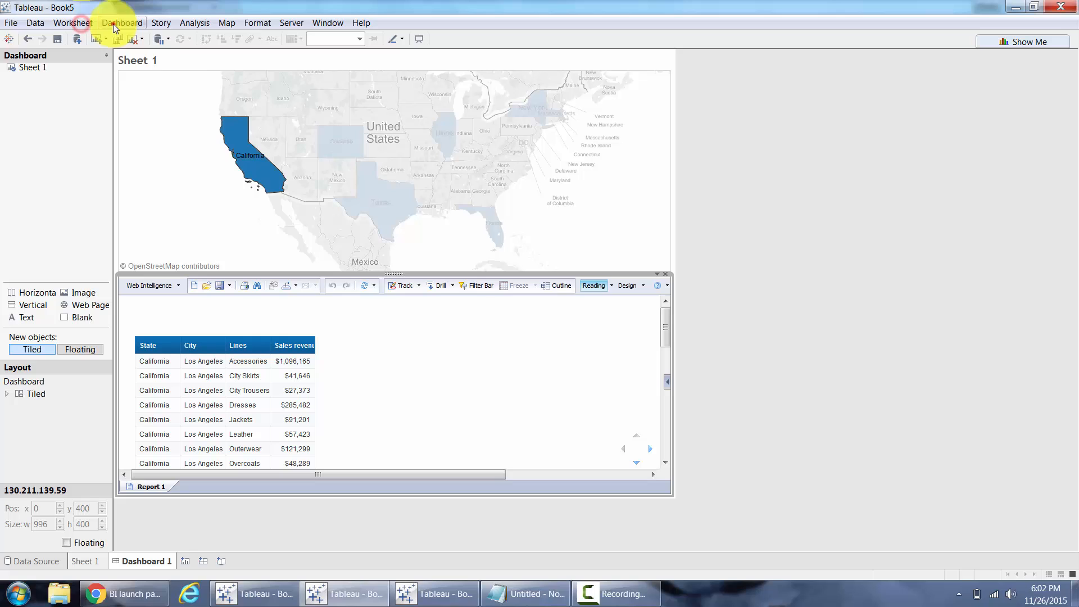
click(122, 22)
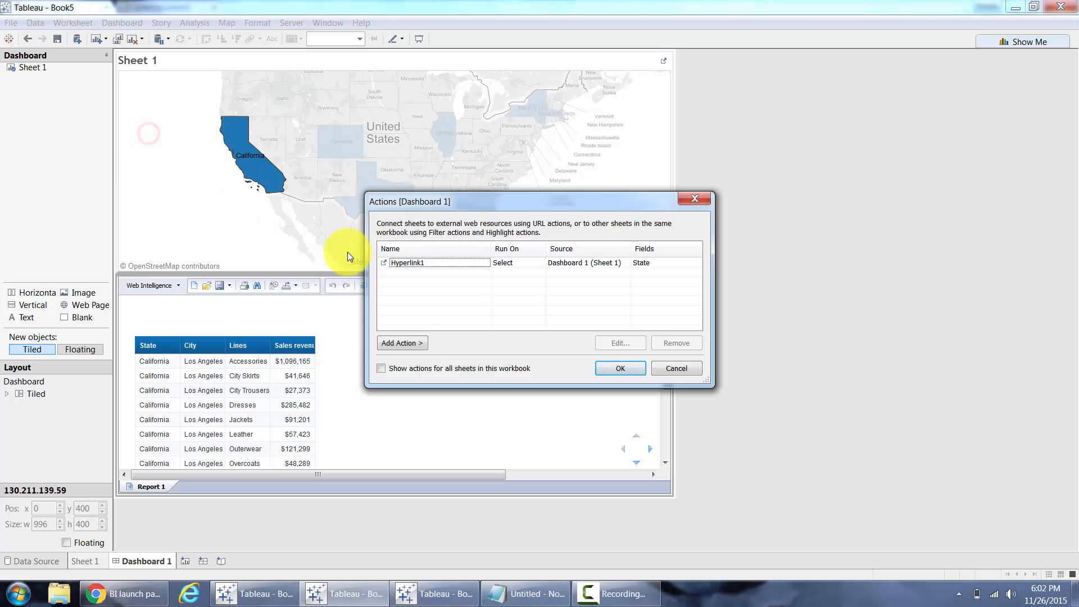
click(402, 343)
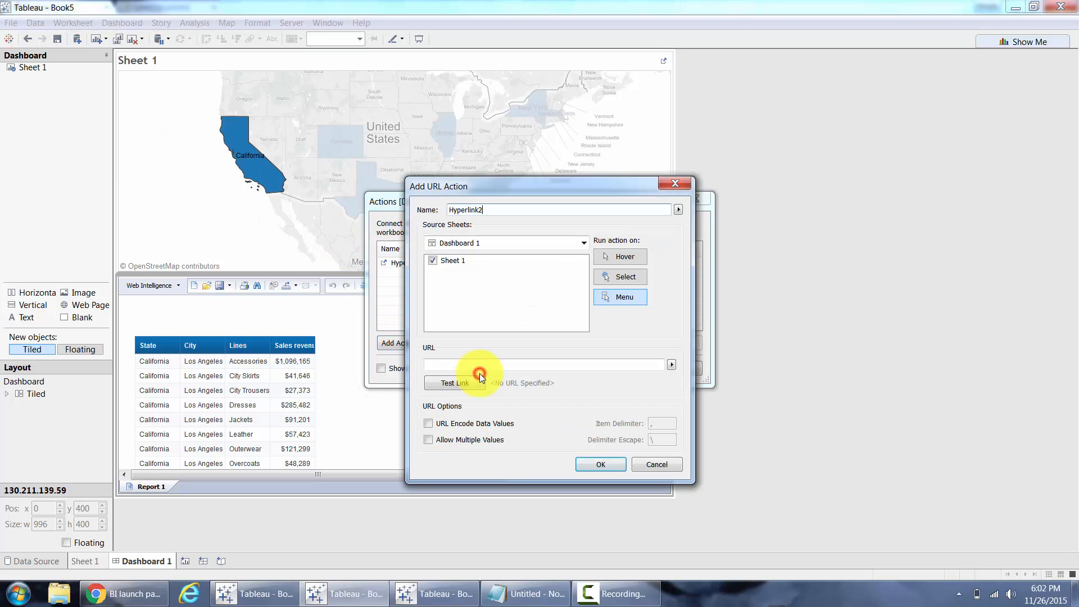
click(543, 364)
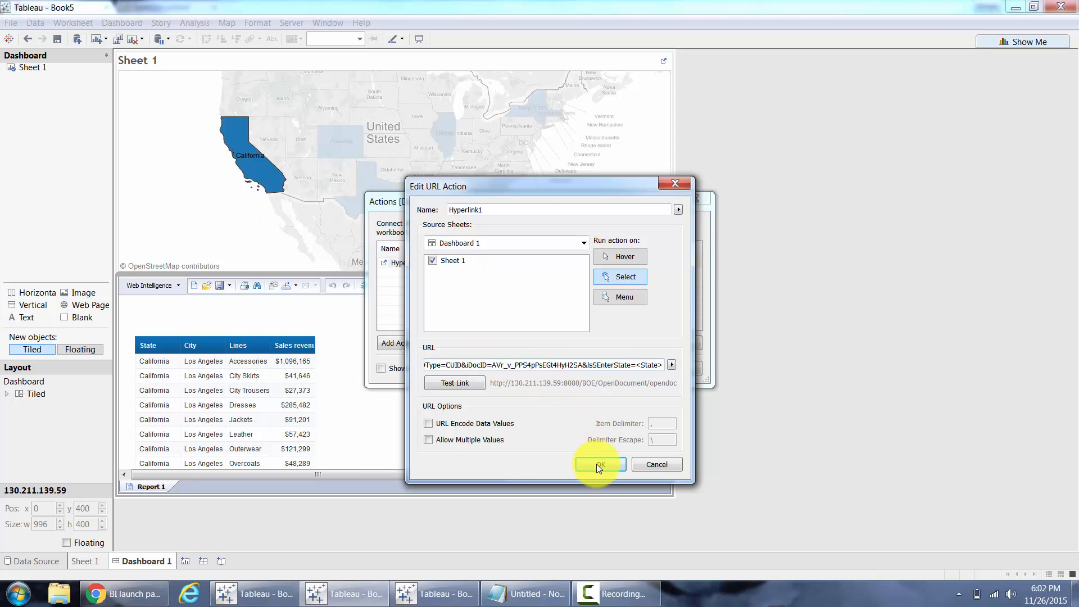
click(599, 464)
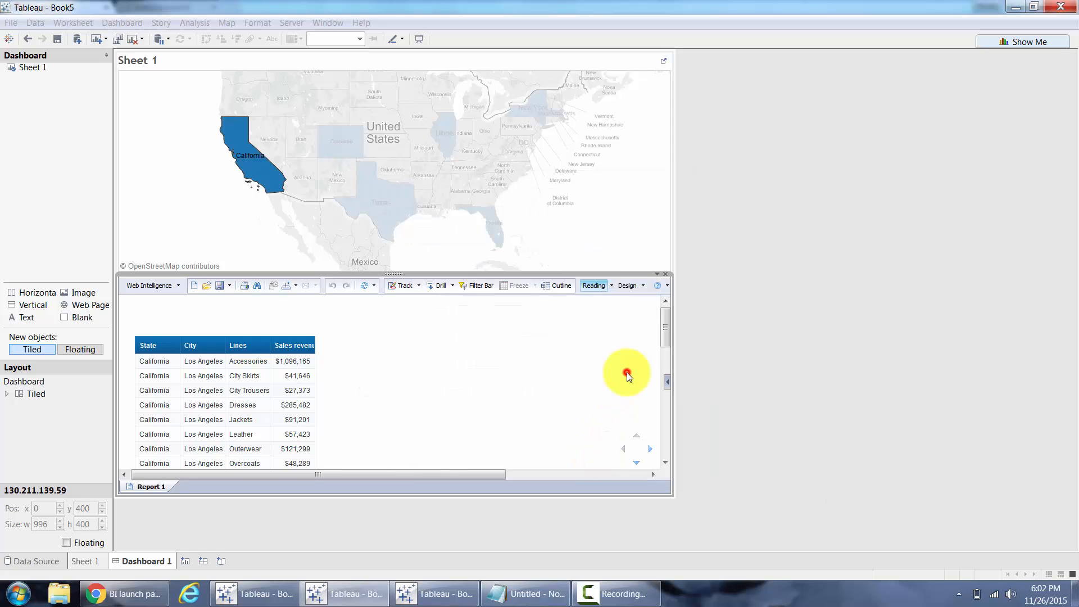